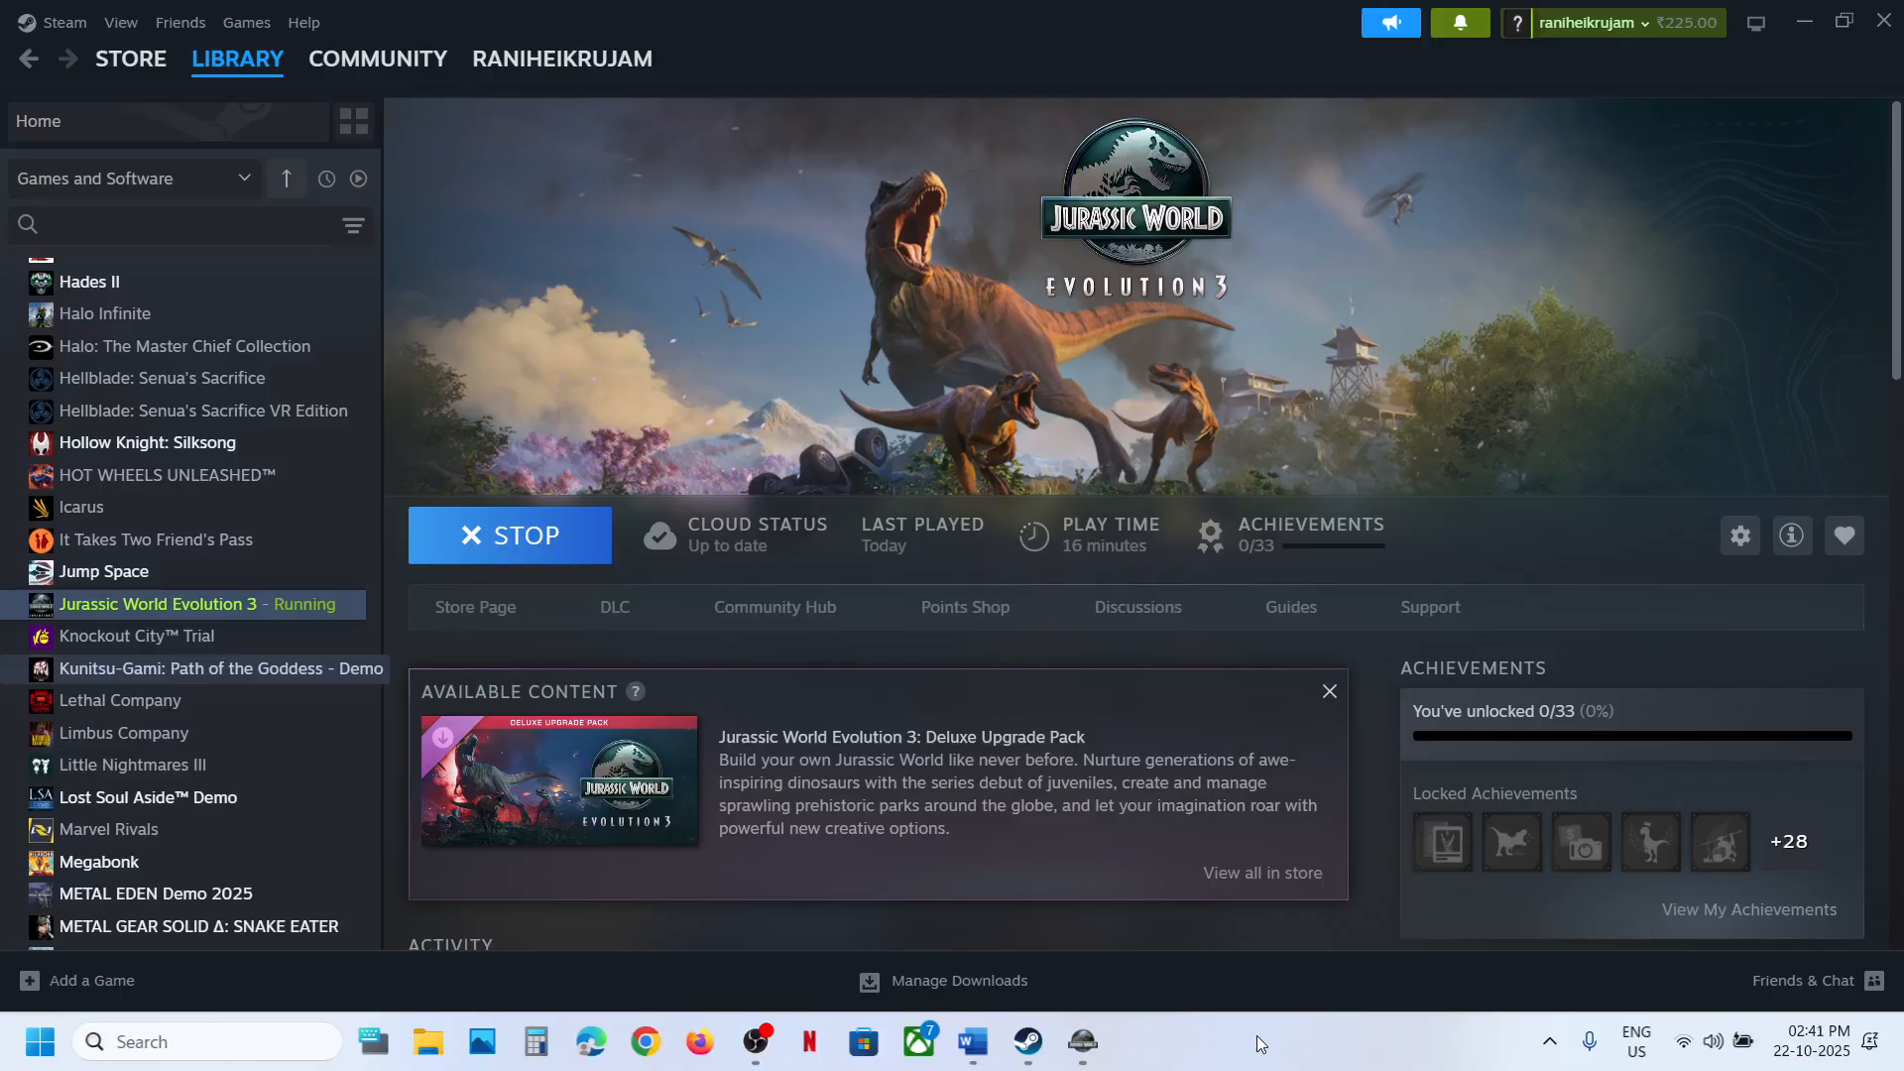
{"action": "mouse_move", "coordinate": [1081, 1041]}
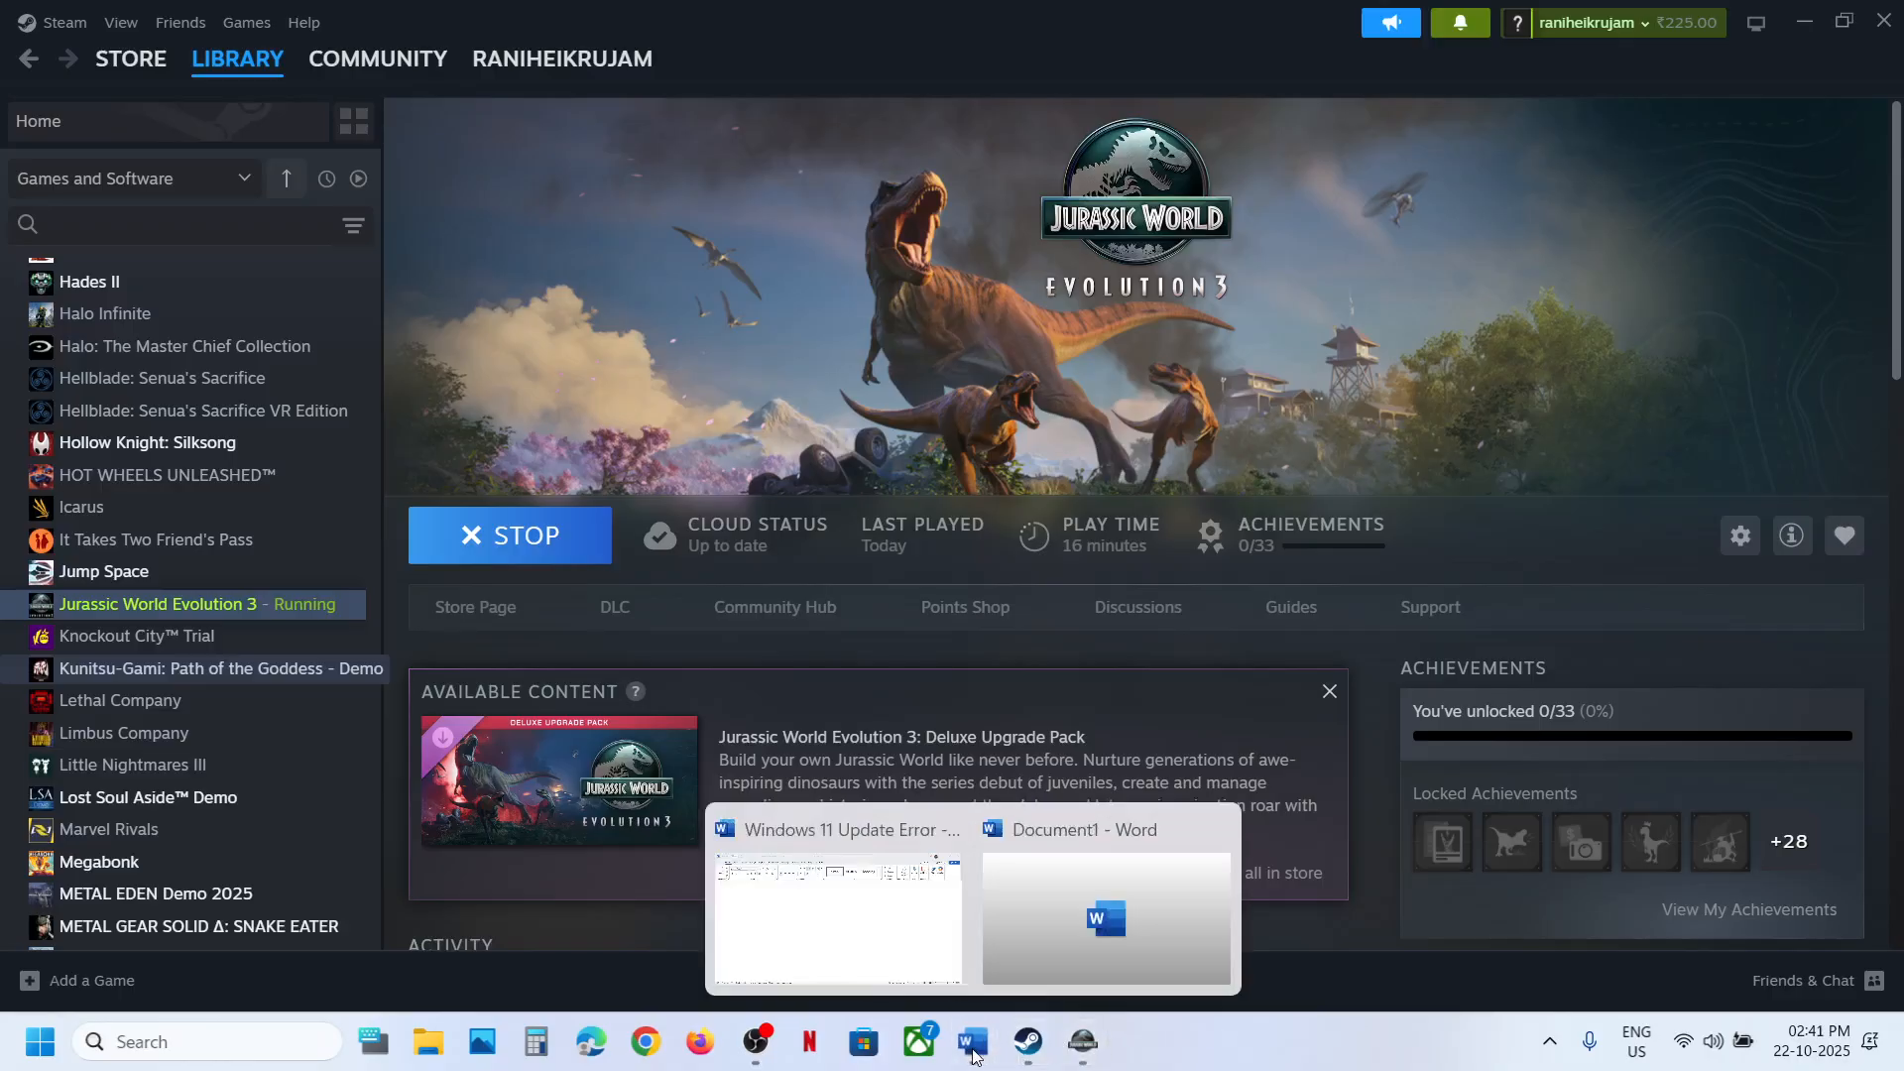
Bring up the Word note and highlight the line about setting native resolution.
{"action": "left_click", "coordinate": [1103, 916]}
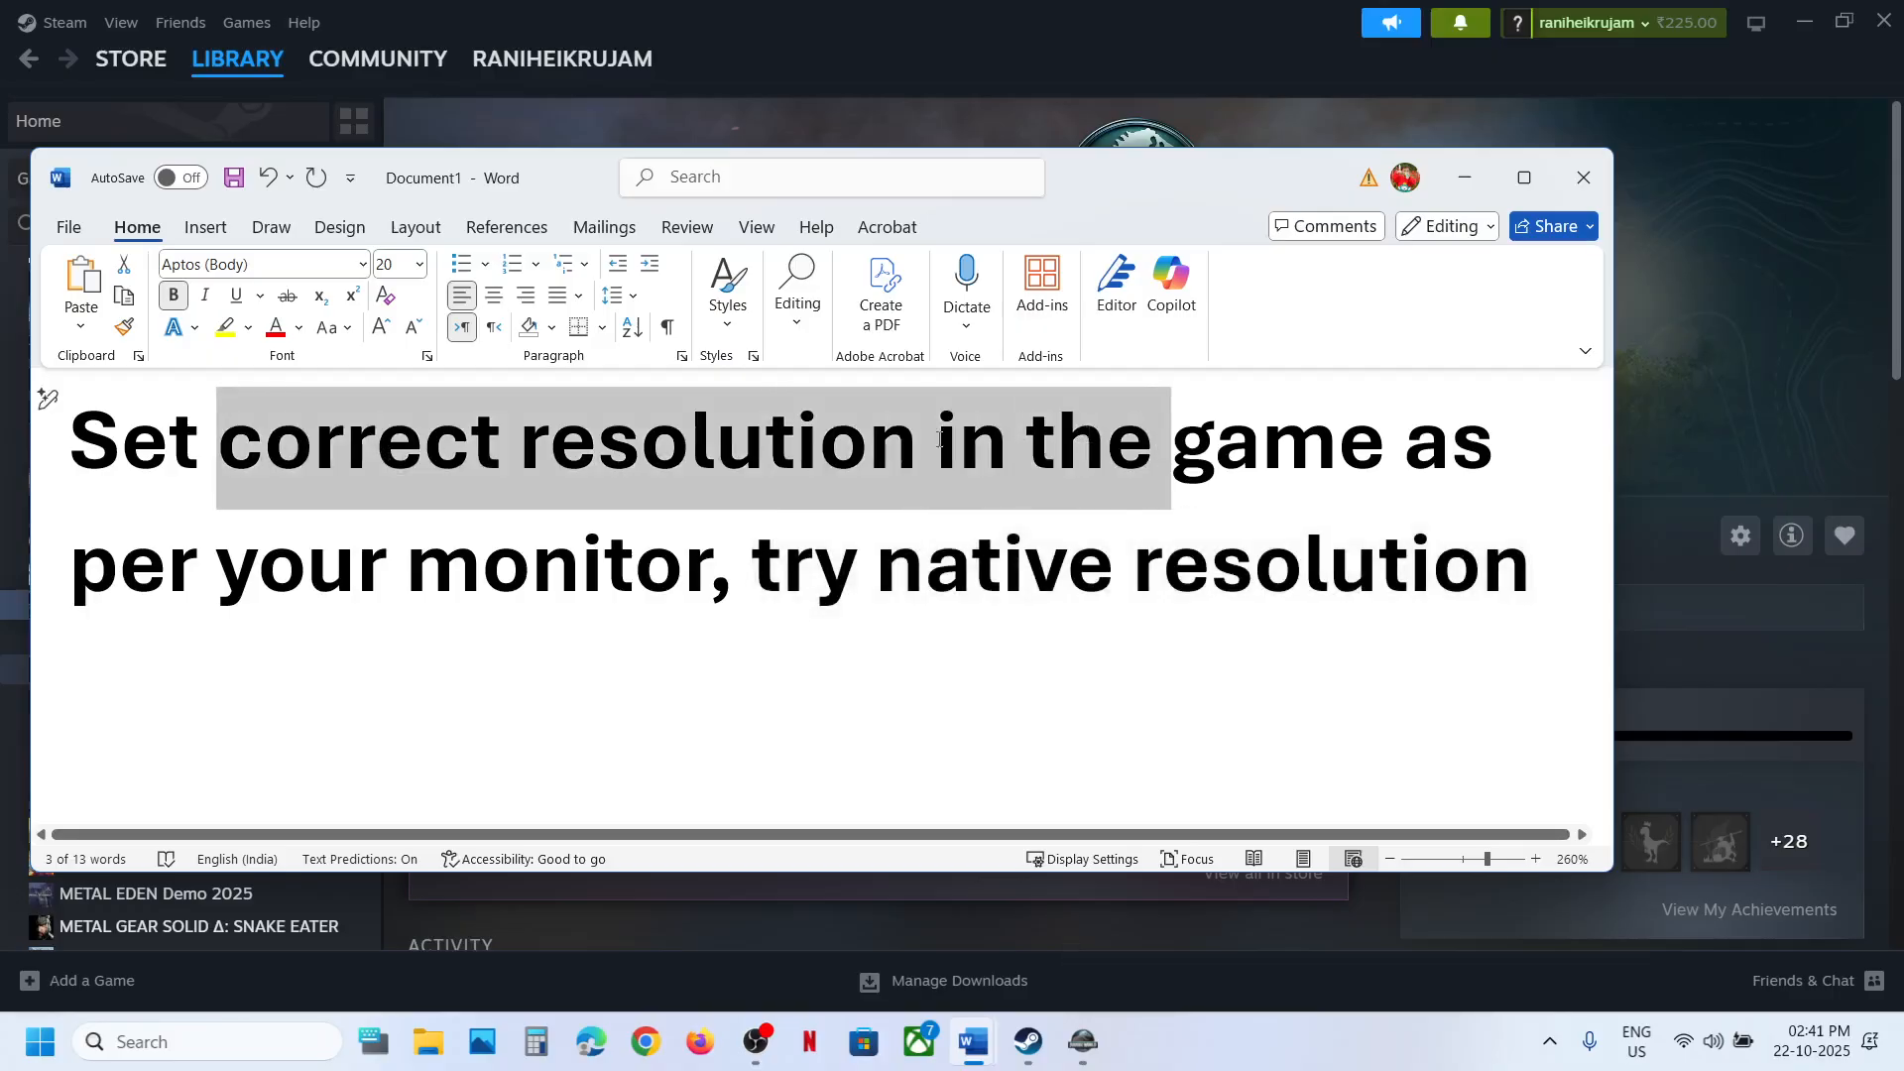
{"action": "left_click_drag", "start_coordinate": [940, 440], "coordinate": [749, 593]}
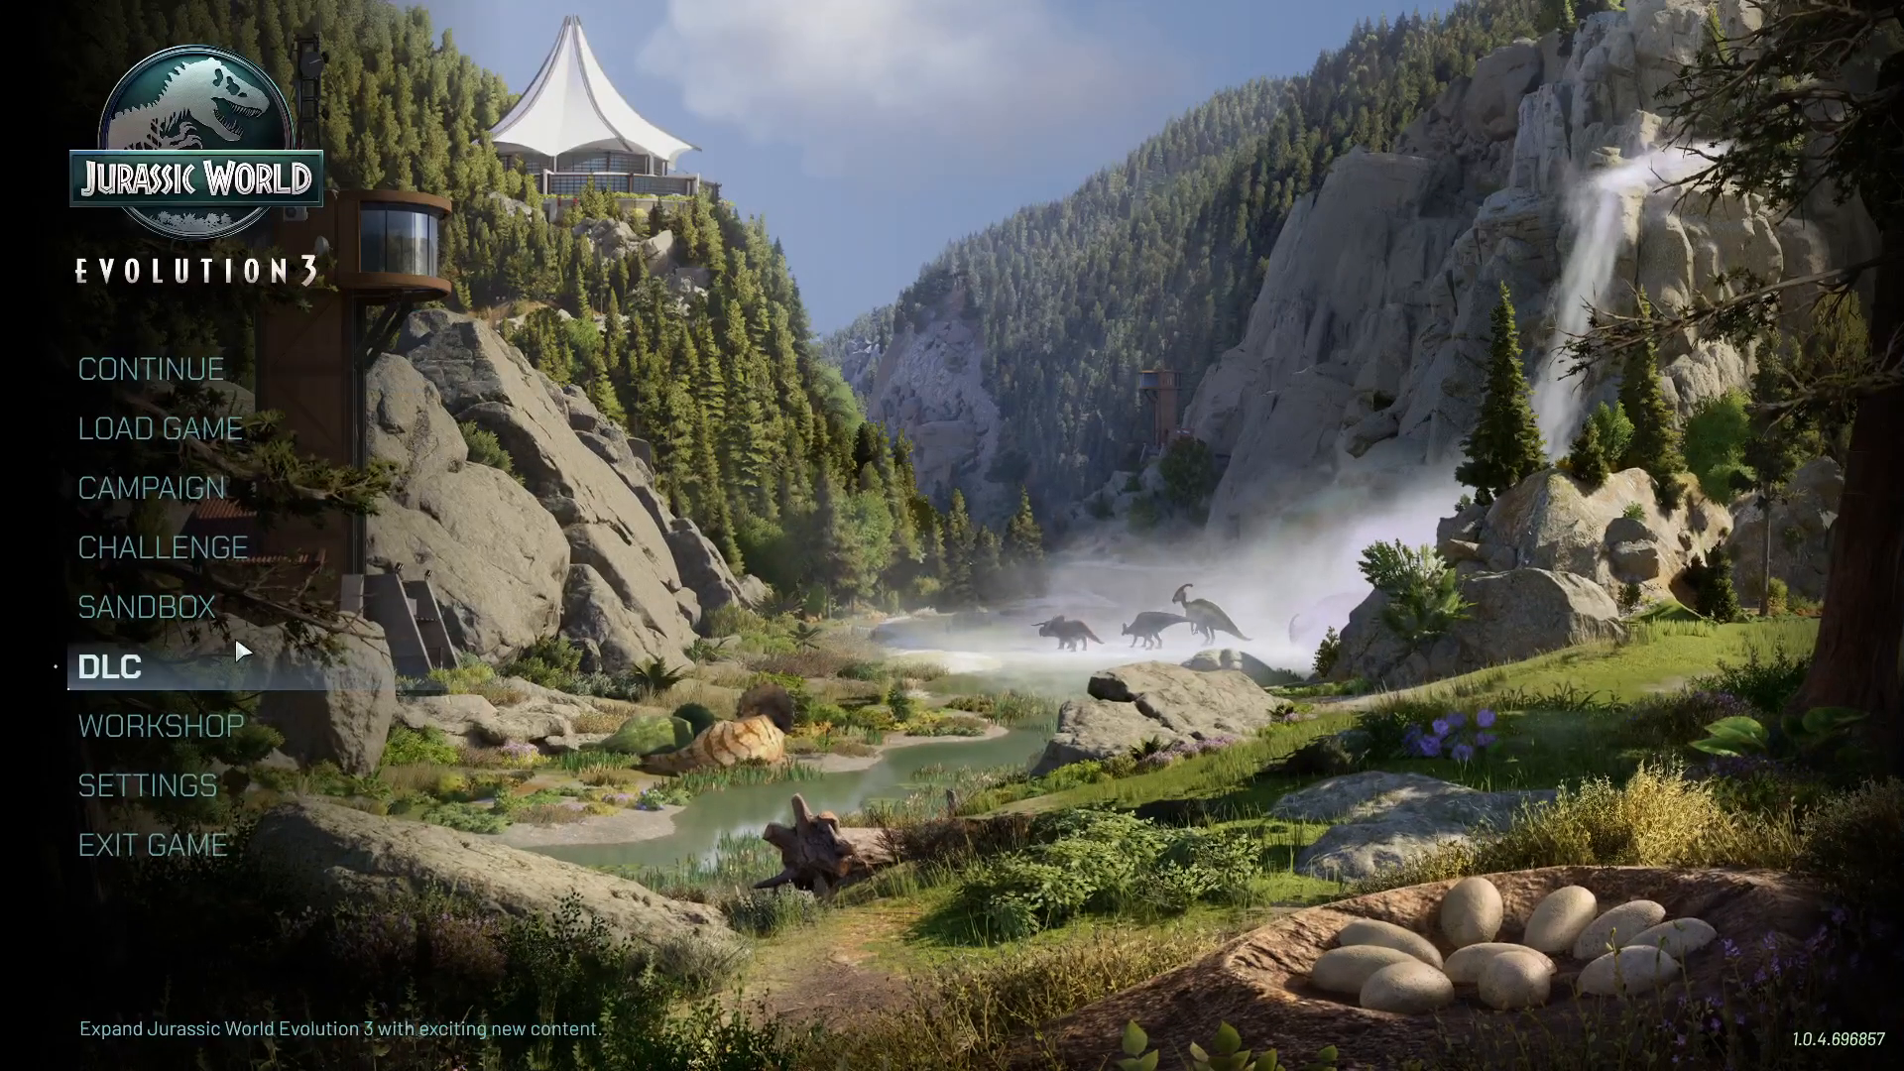
View the game's Display settings showing 1920 x 1080 fullscreen, then bring up Windows Settings.
{"action": "left_click", "coordinate": [144, 785]}
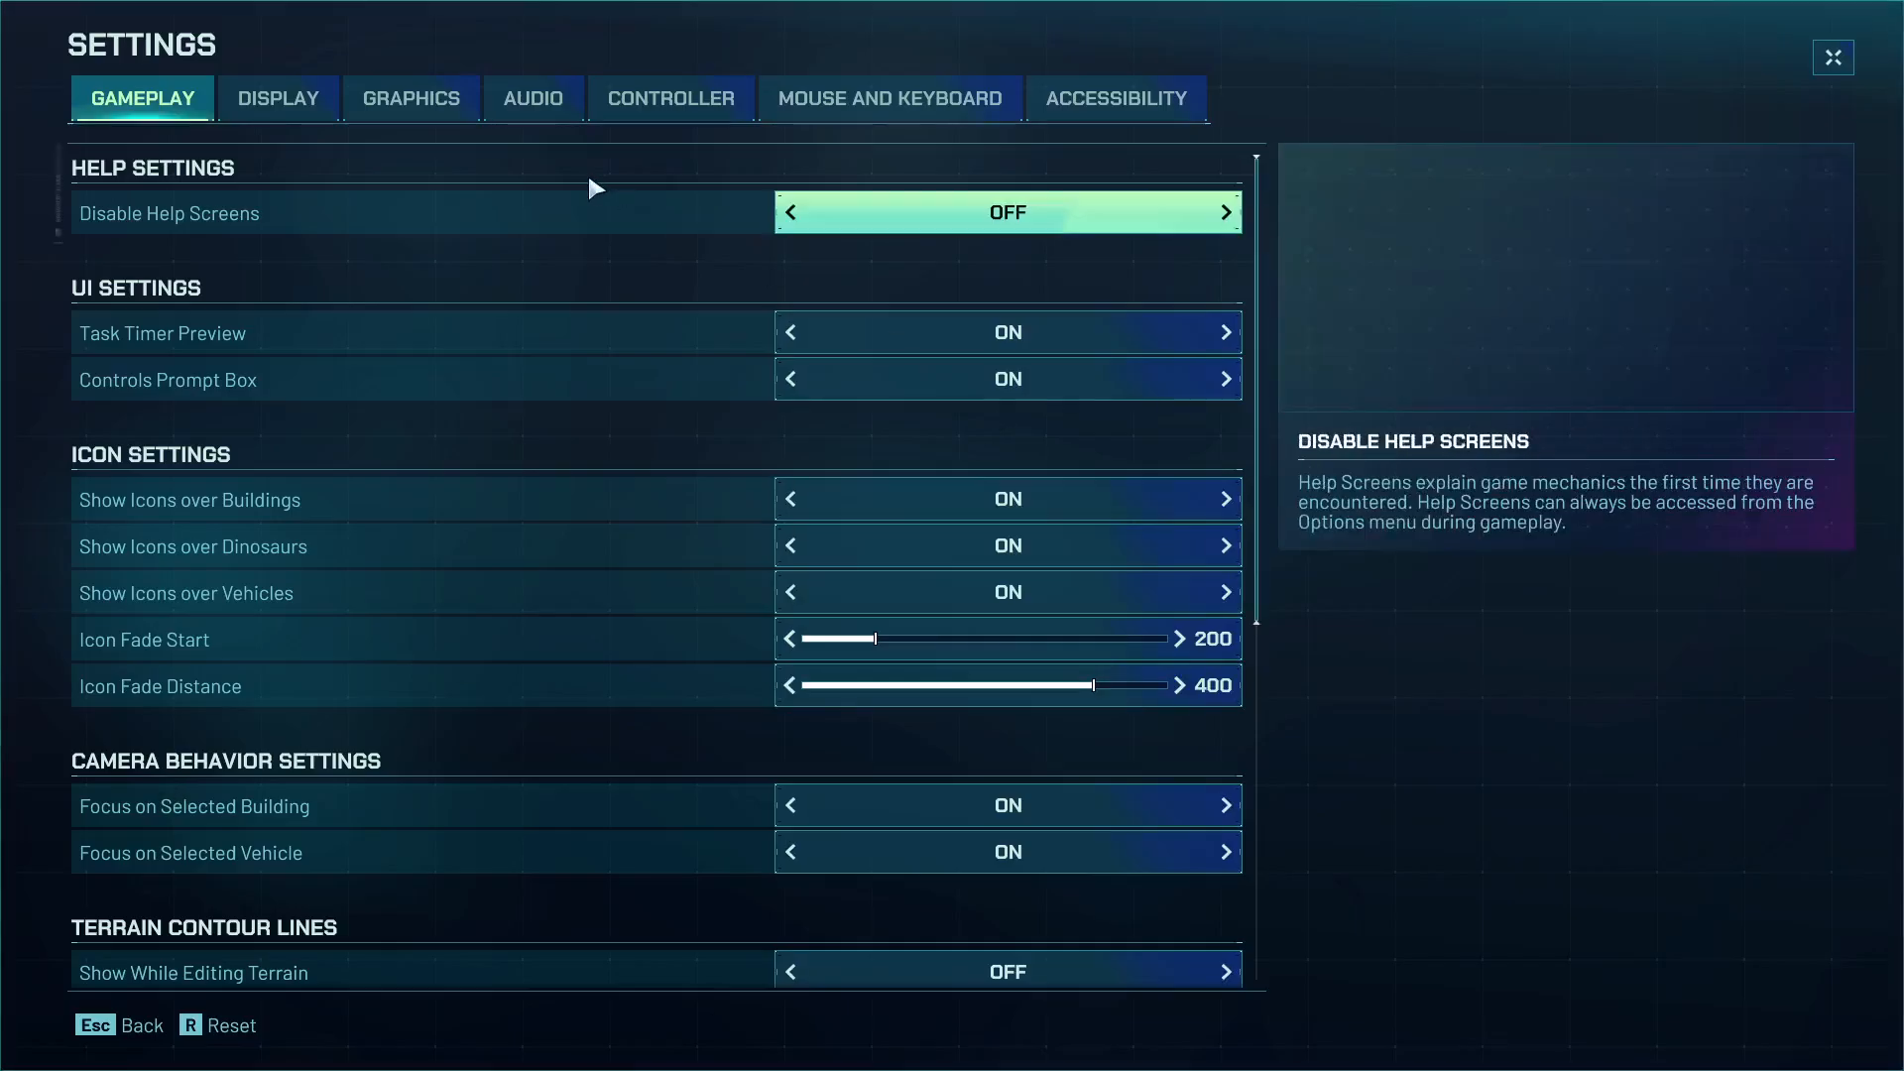
{"action": "left_click", "coordinate": [277, 99]}
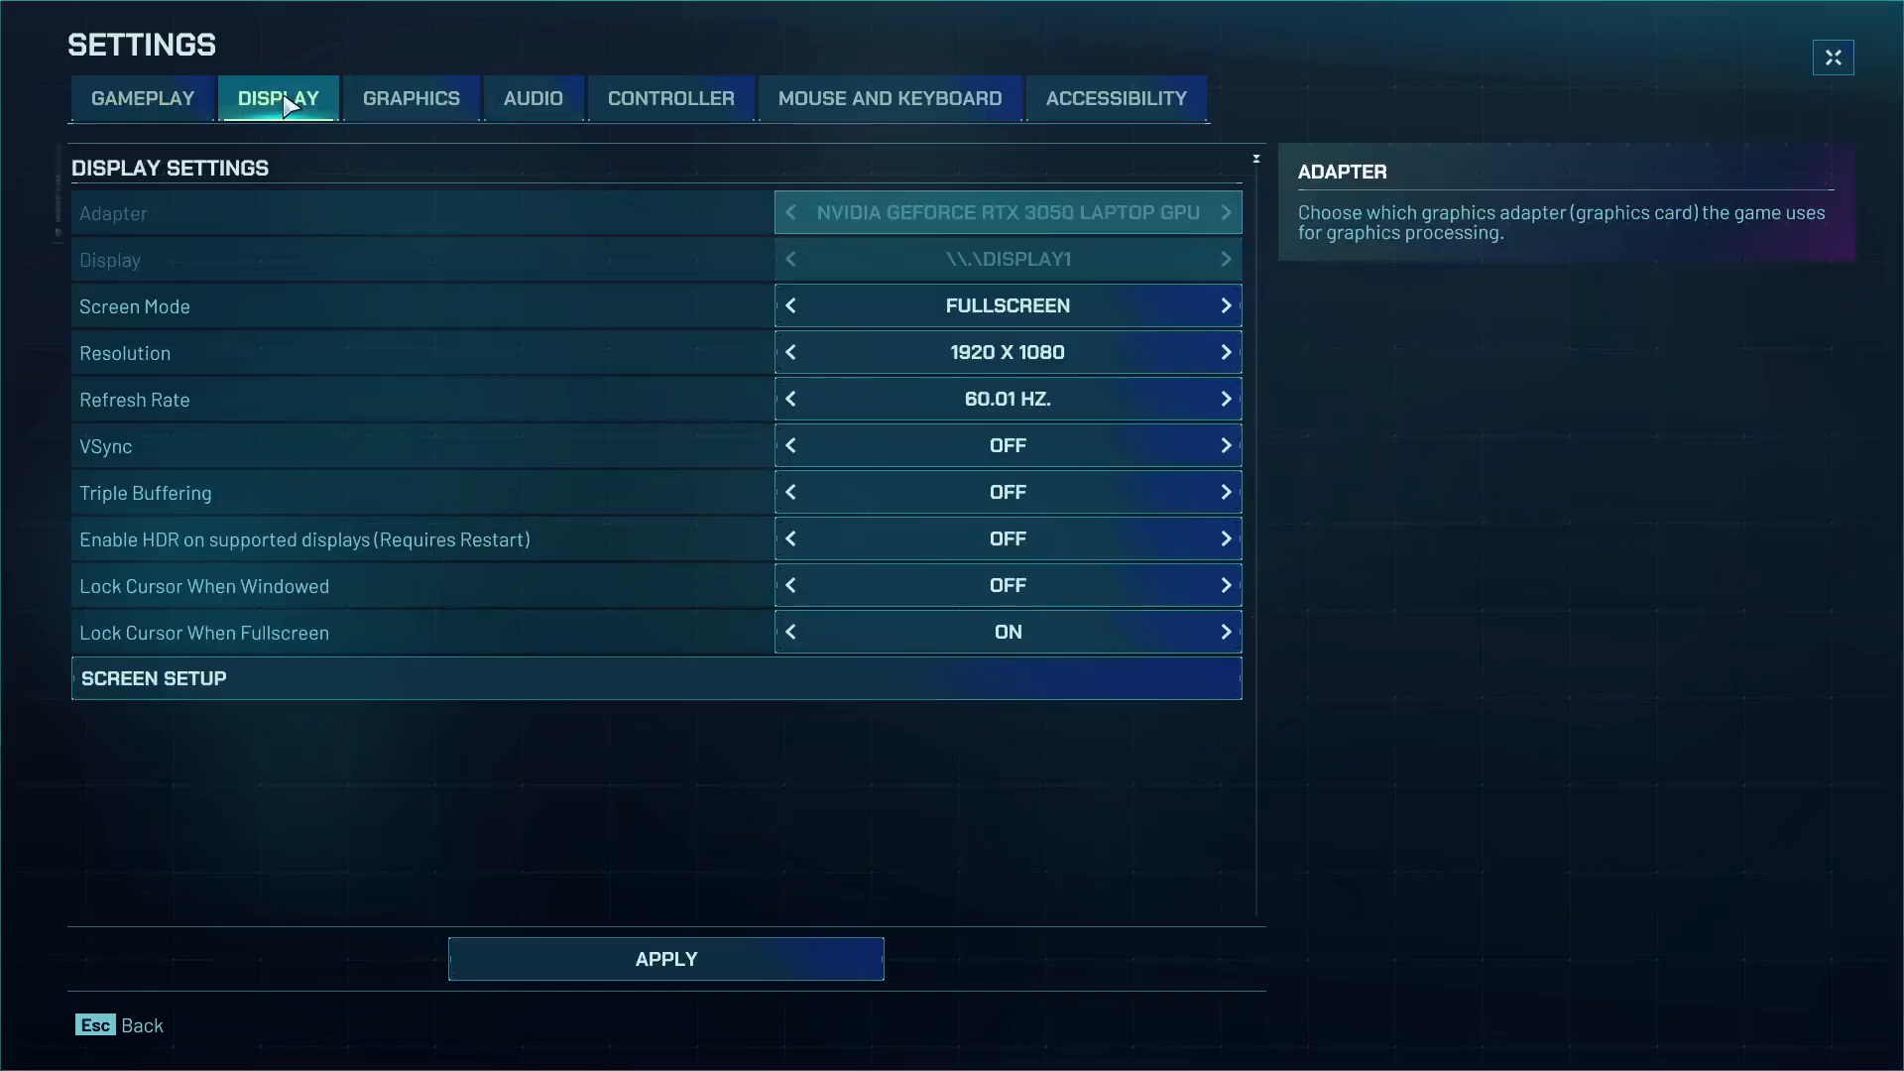
{"action": "left_click", "coordinate": [791, 353]}
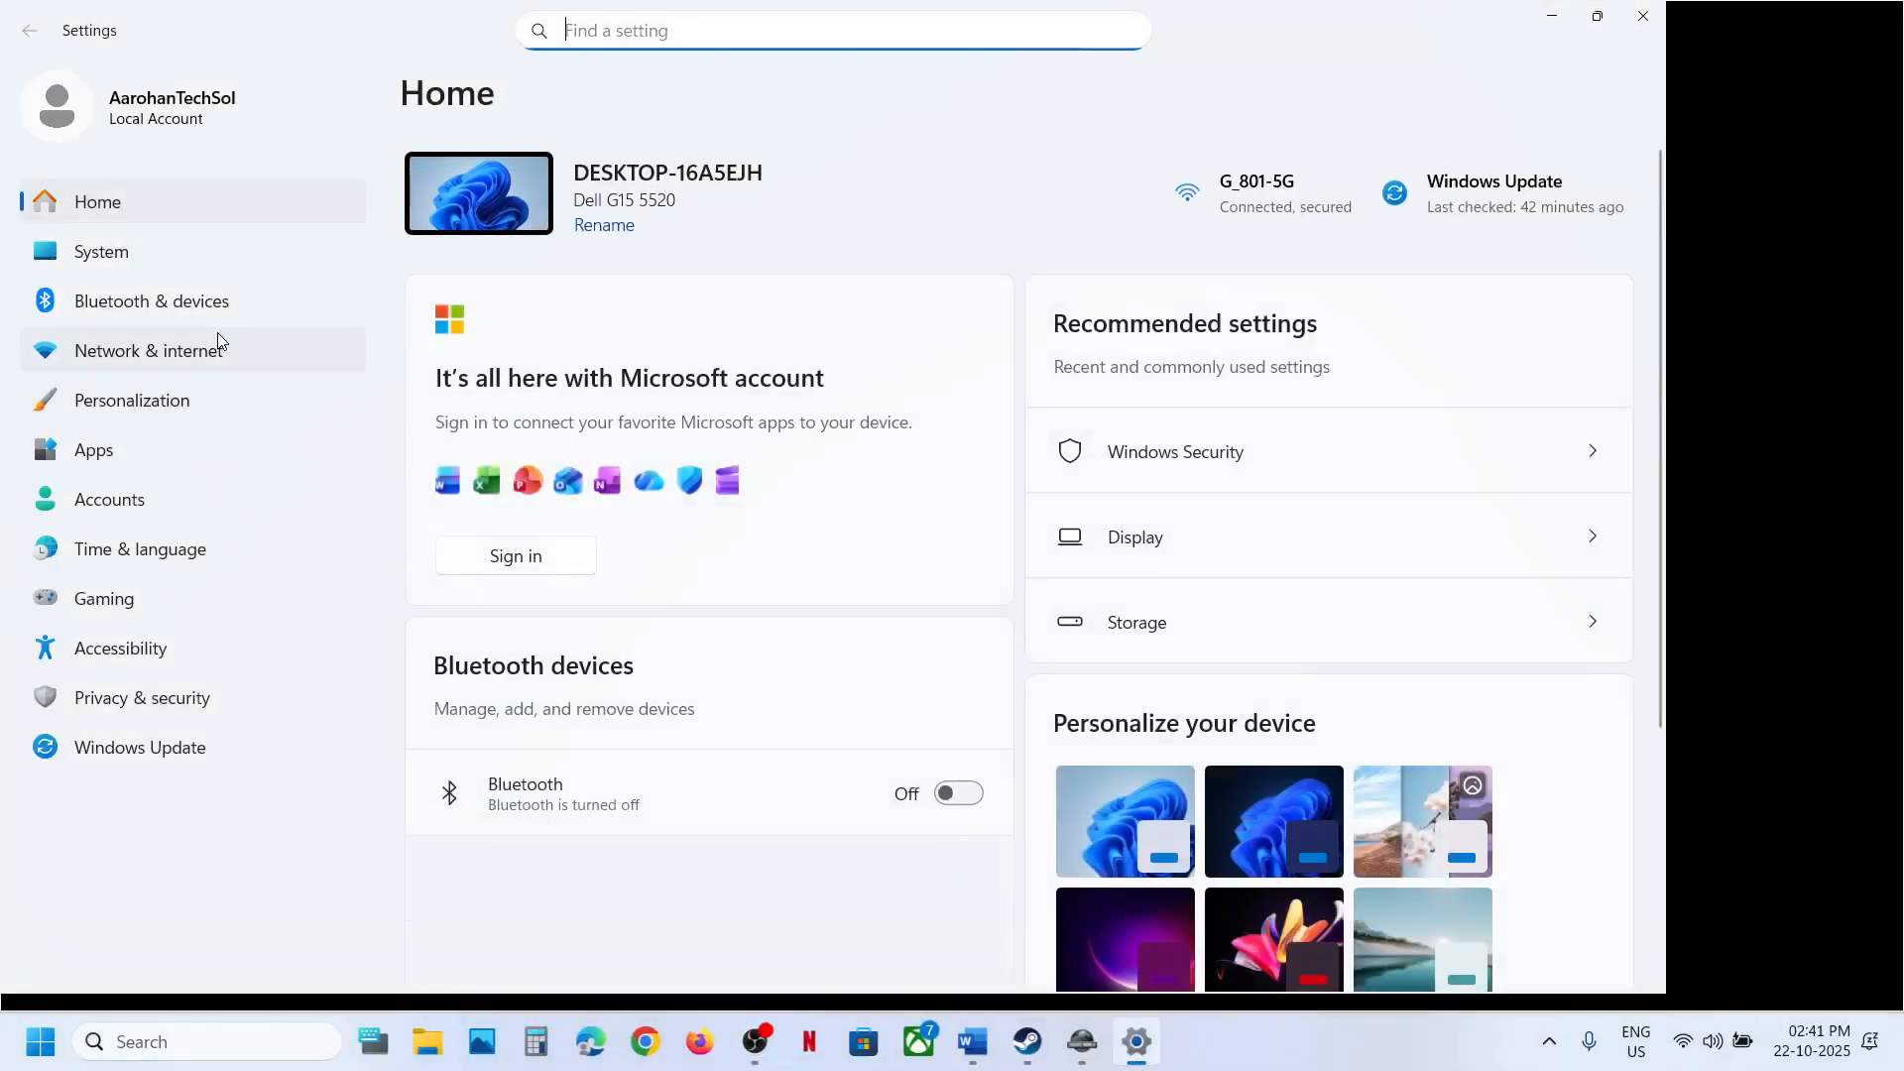
Show the System Display page where the resolution reads 1920 x 1080 (Recommended).
{"action": "left_click", "coordinate": [102, 252]}
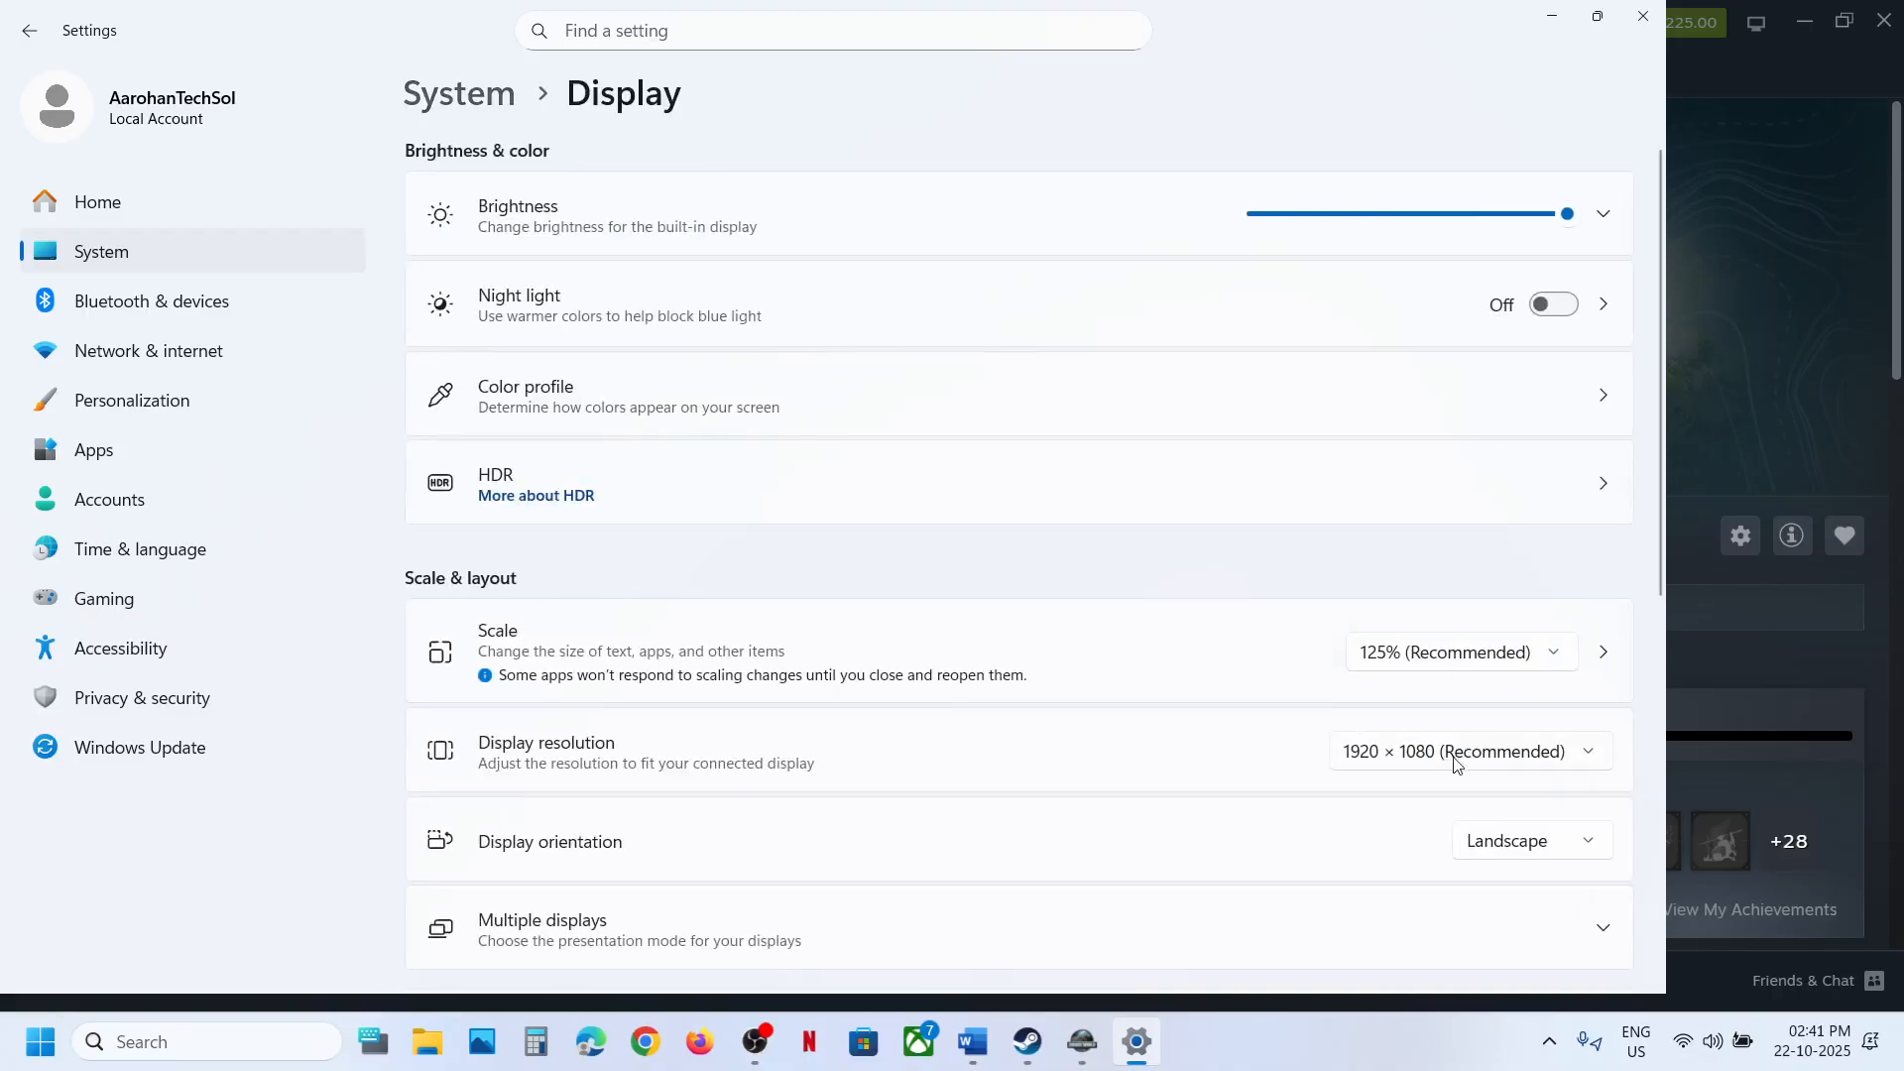
{"action": "mouse_move", "coordinate": [1391, 770]}
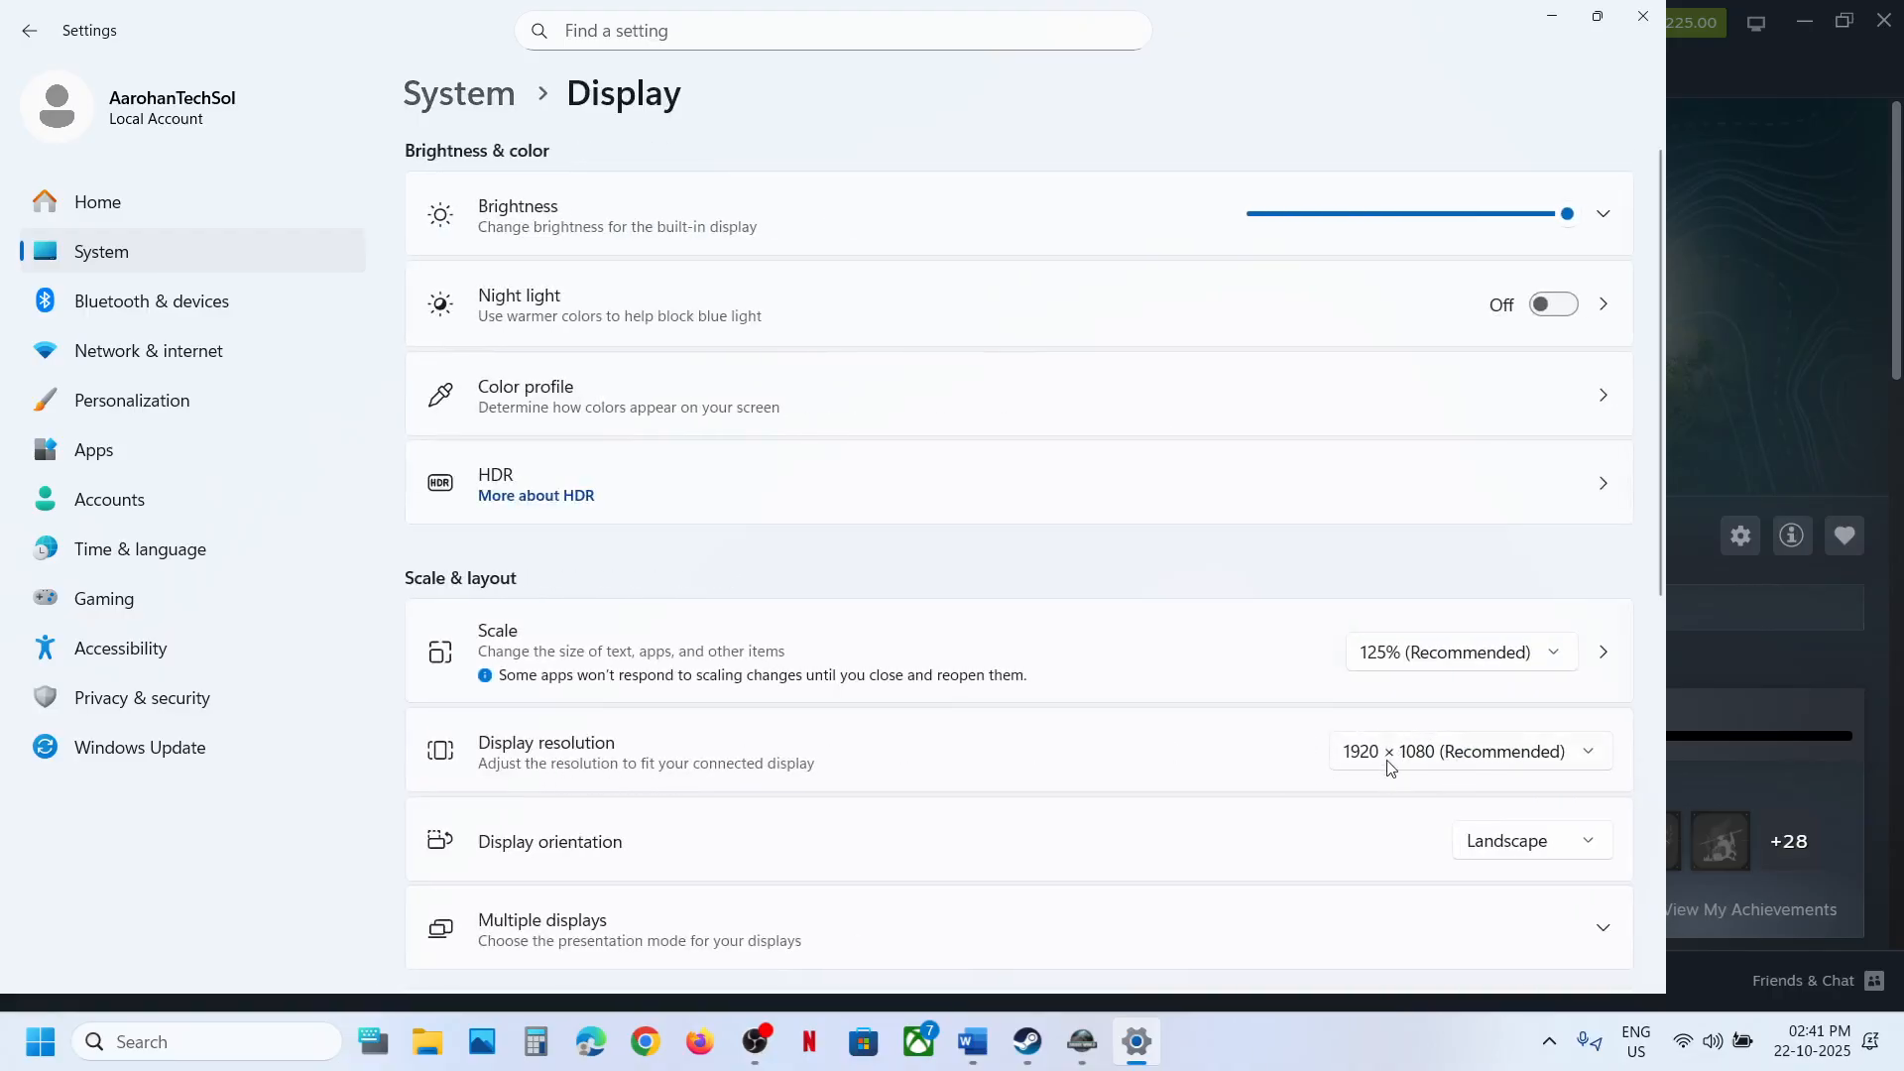
{"action": "mouse_move", "coordinate": [1485, 763]}
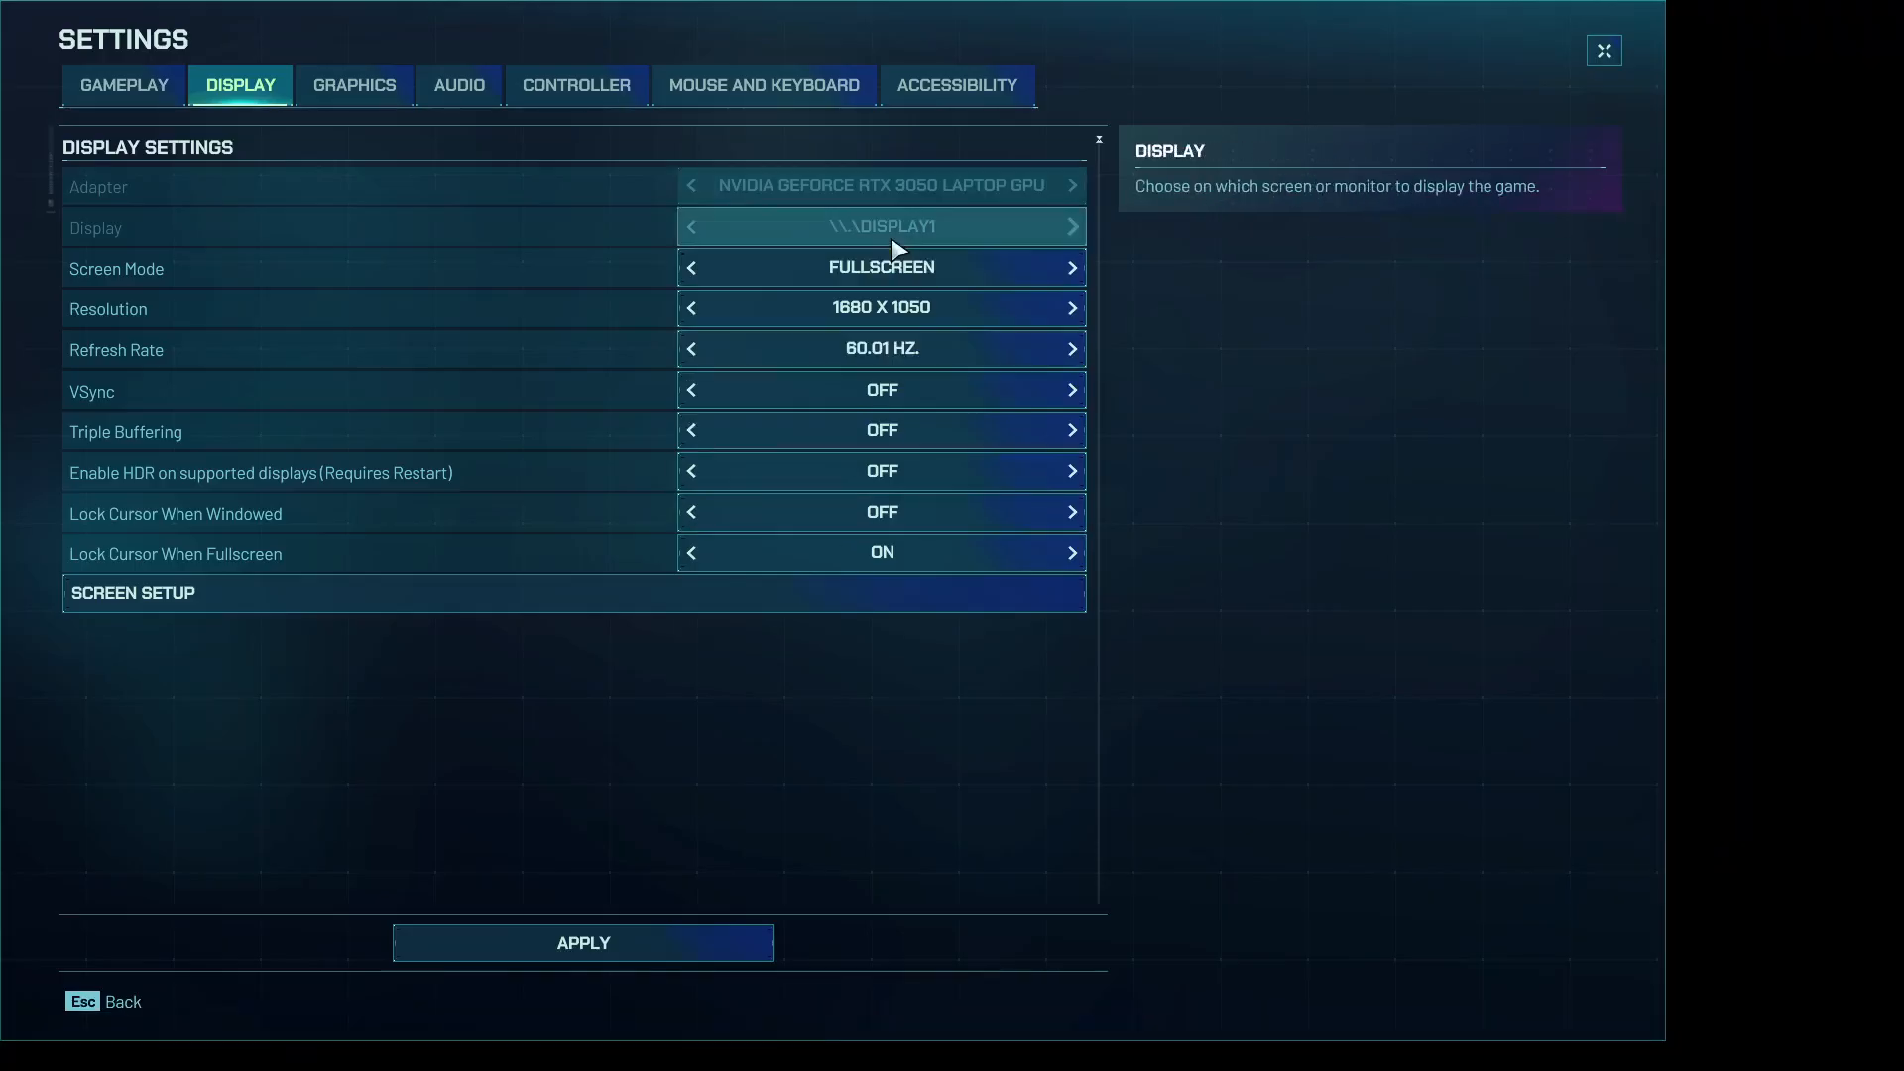
{"action": "mouse_move", "coordinate": [881, 308]}
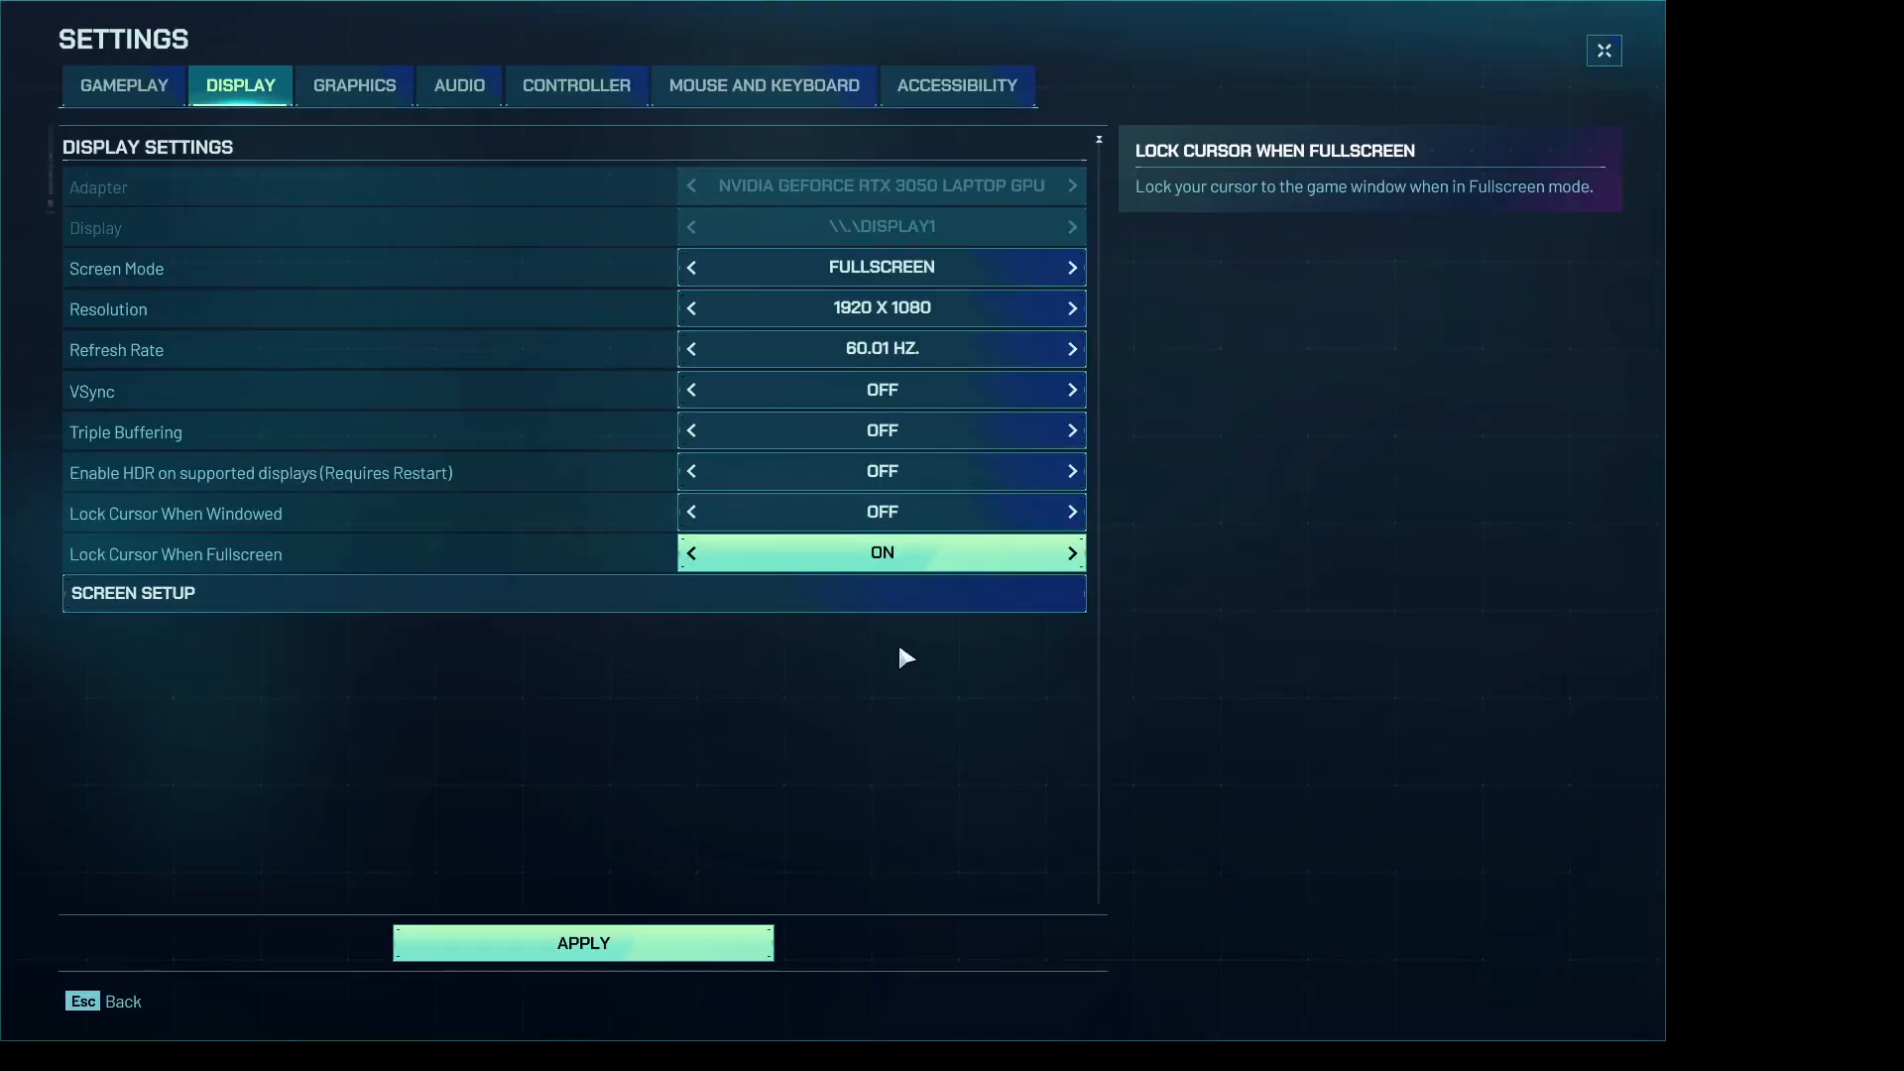
Apply the 1920 x 1080 resolution, keep the change, and return to the main menu.
{"action": "left_click", "coordinate": [581, 942]}
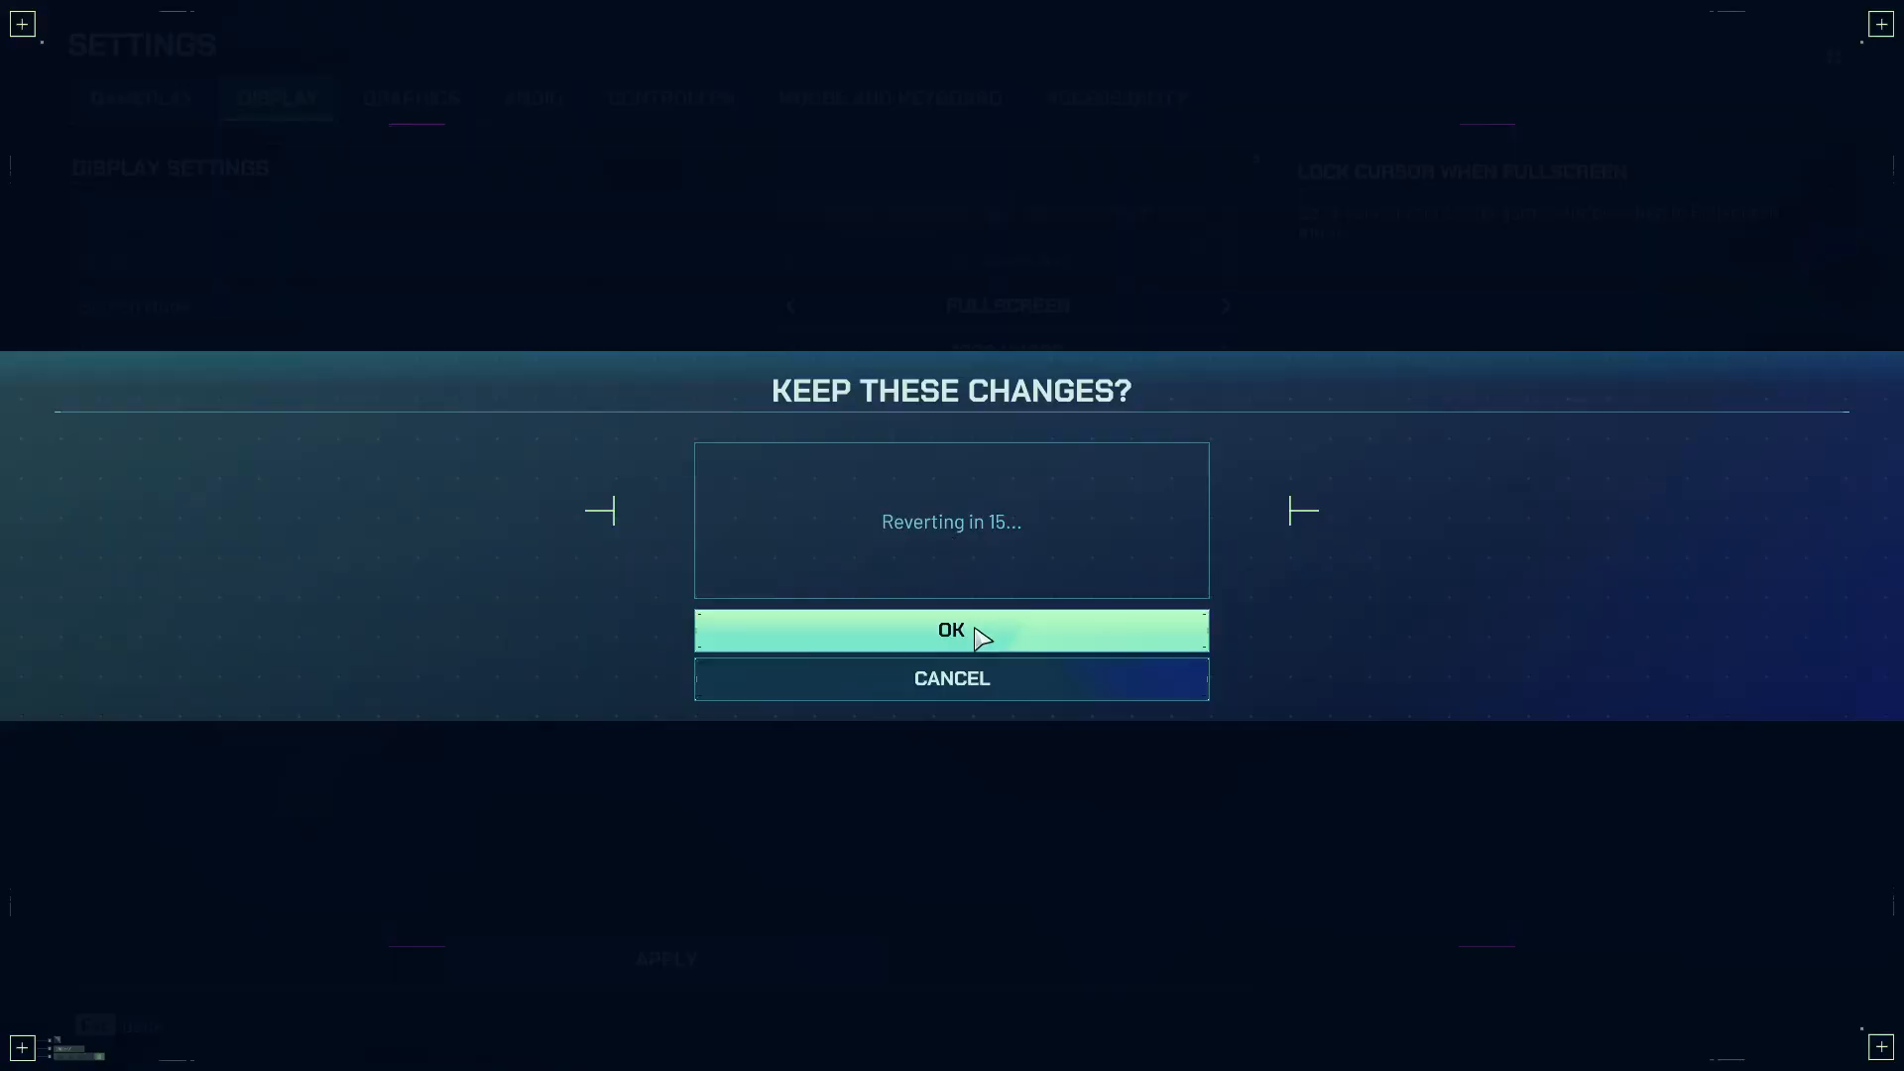
{"action": "left_click", "coordinate": [950, 631]}
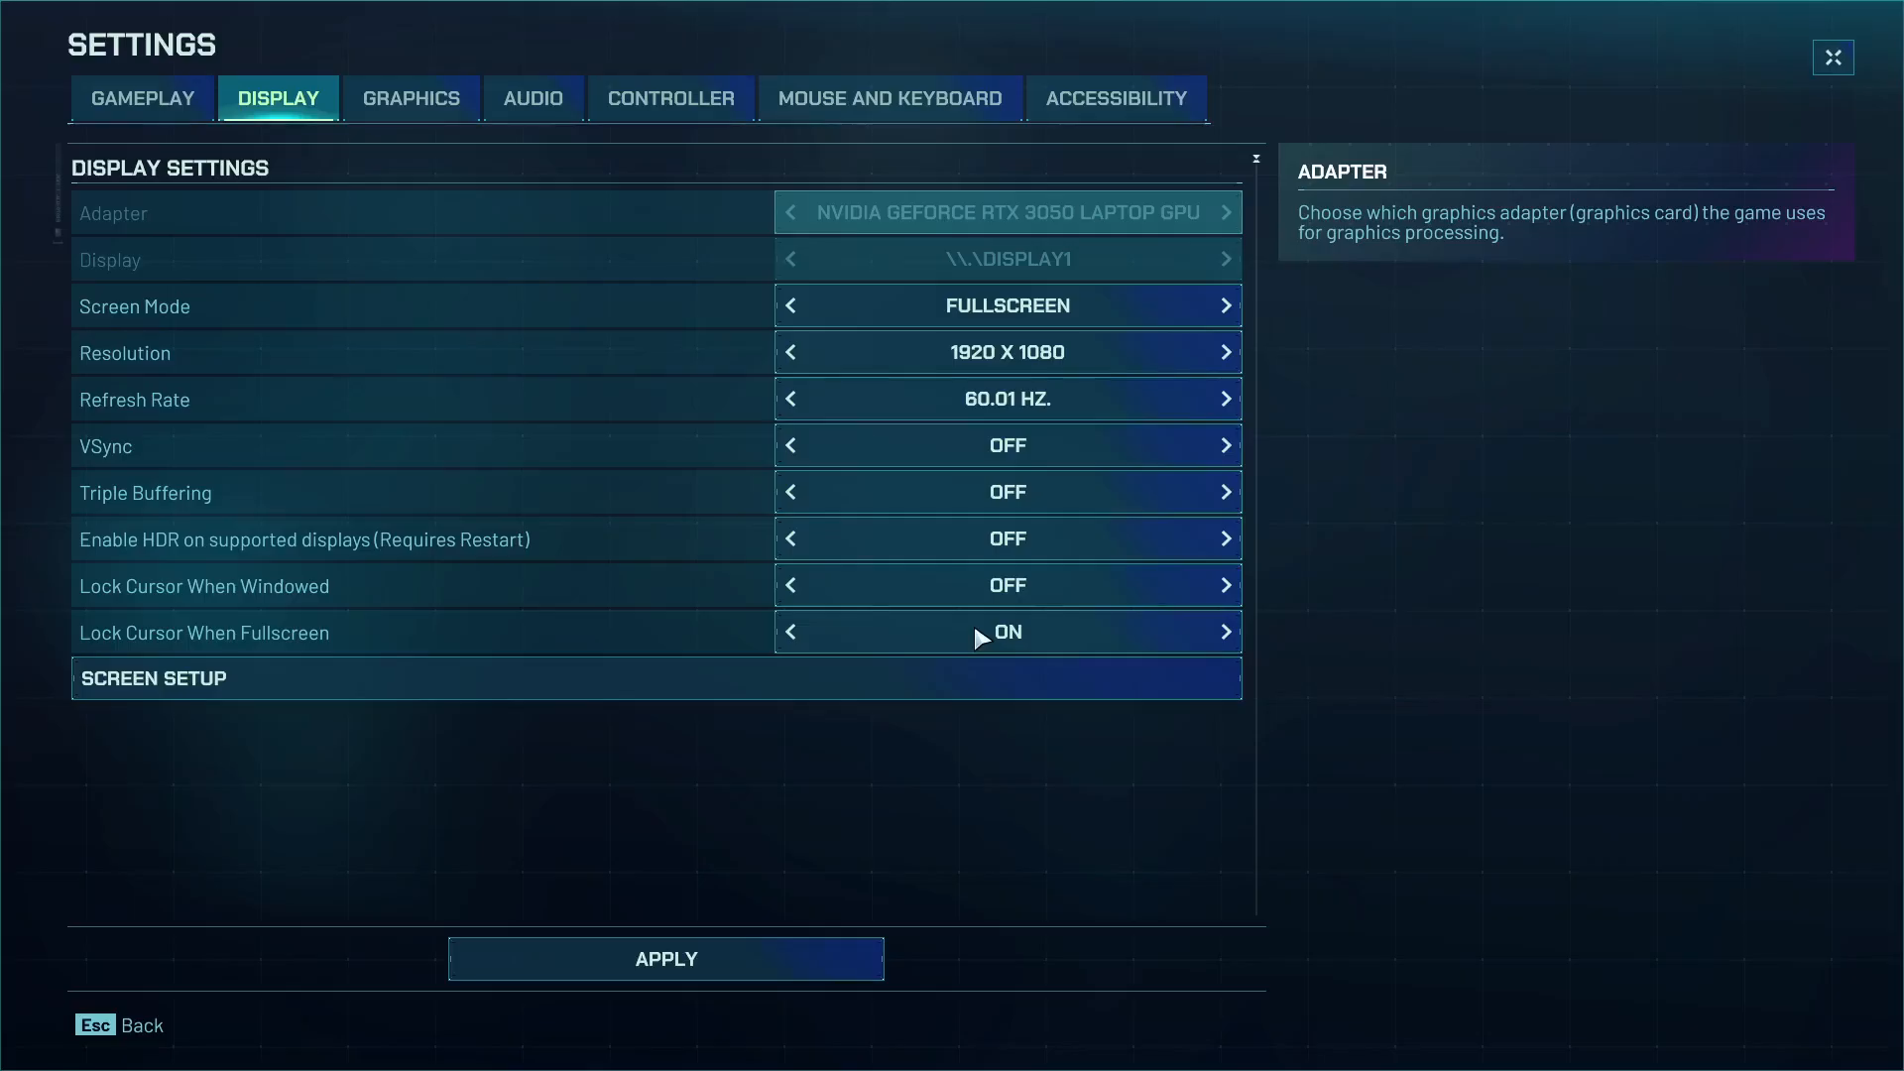
{"action": "key", "text": "Escape"}
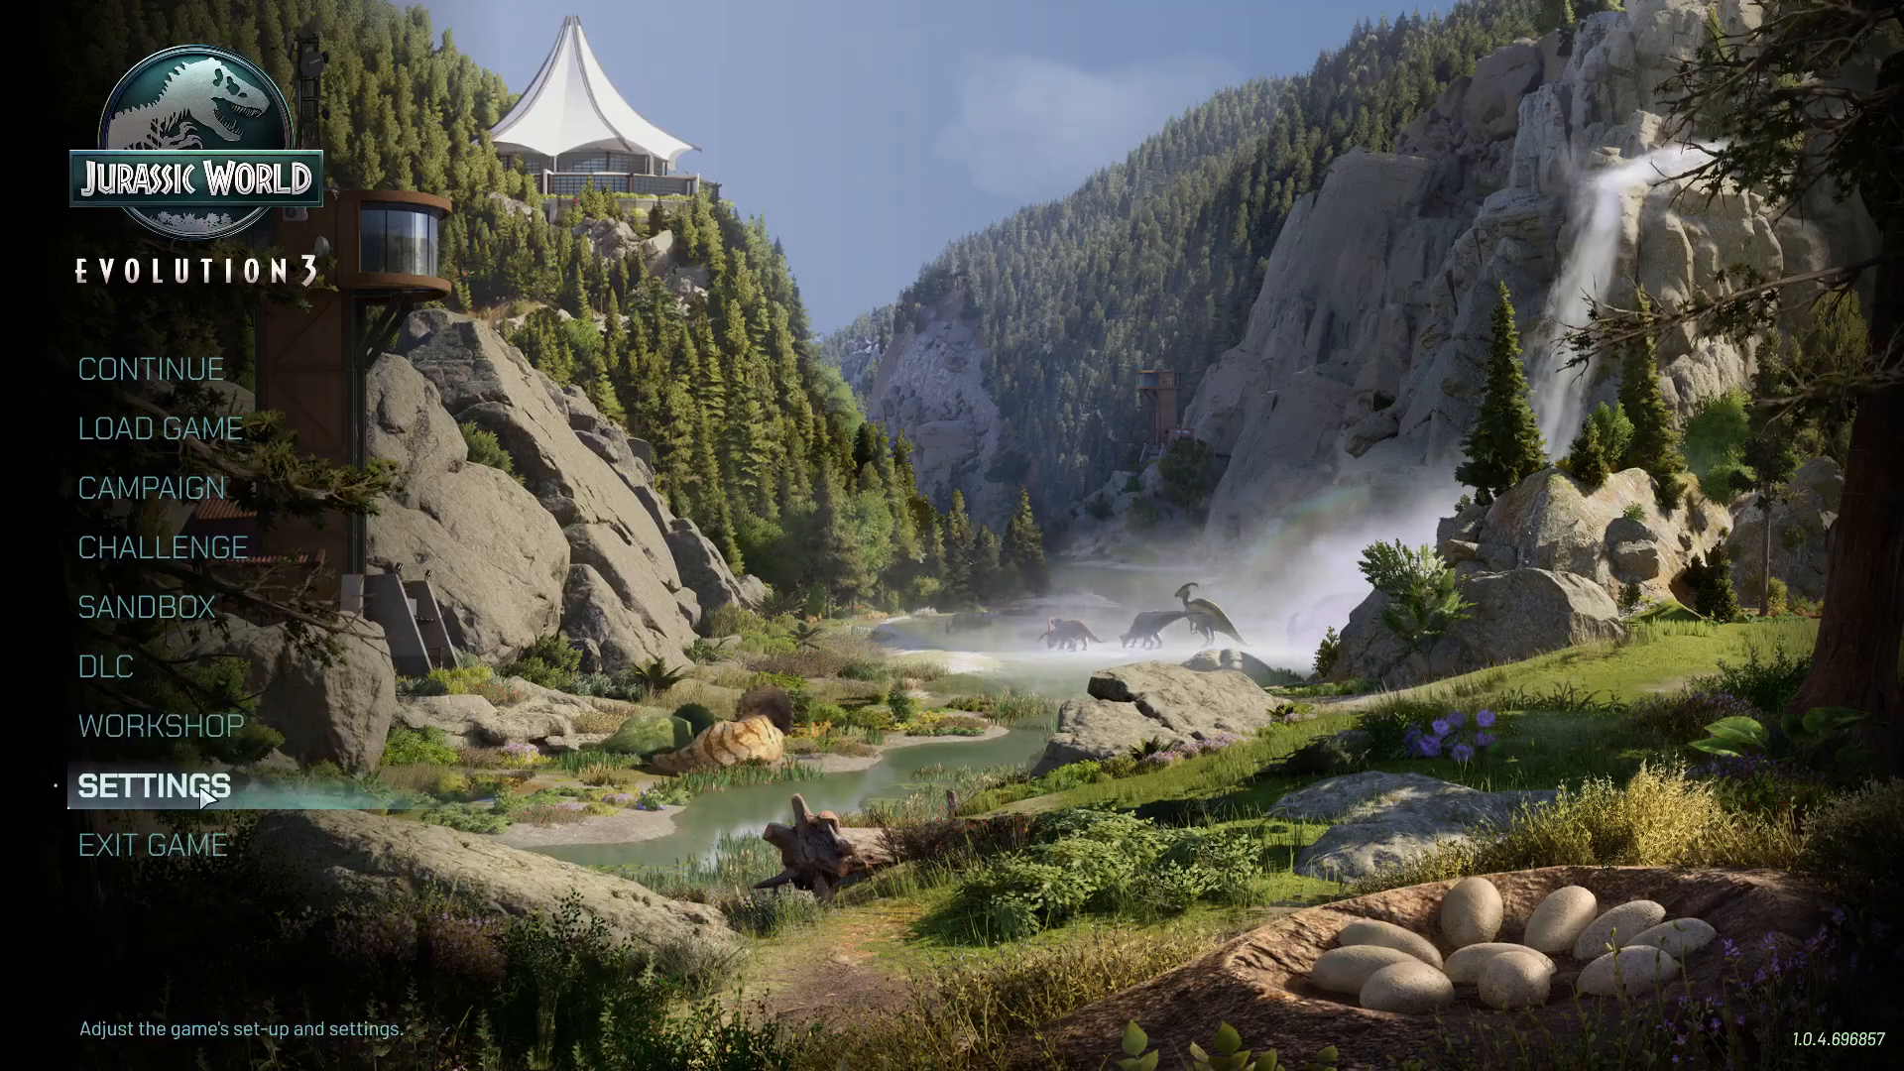
Cycle Anti Aliasing through Upscaled TAA, FXAA, AMD FSR 3 and TAA, leaving it Off.
{"action": "left_click", "coordinate": [154, 786]}
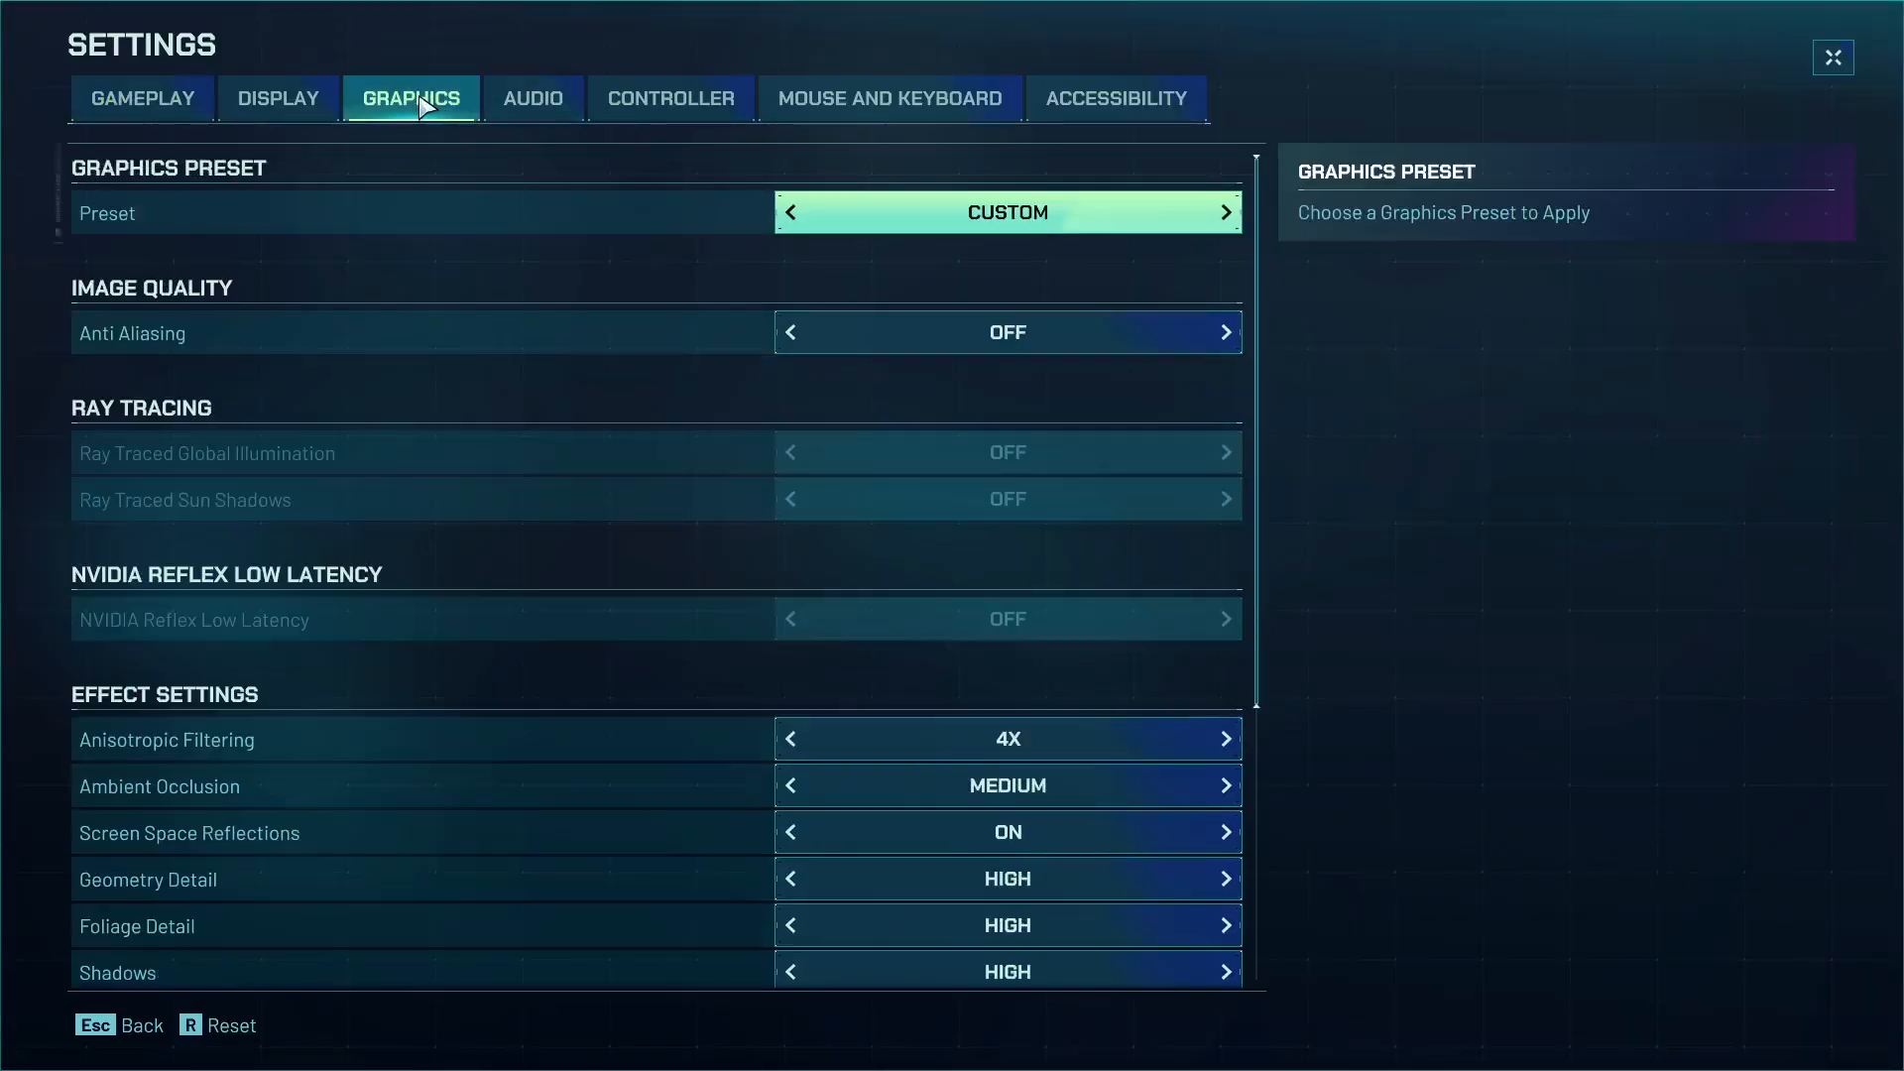
{"action": "mouse_move", "coordinate": [922, 331]}
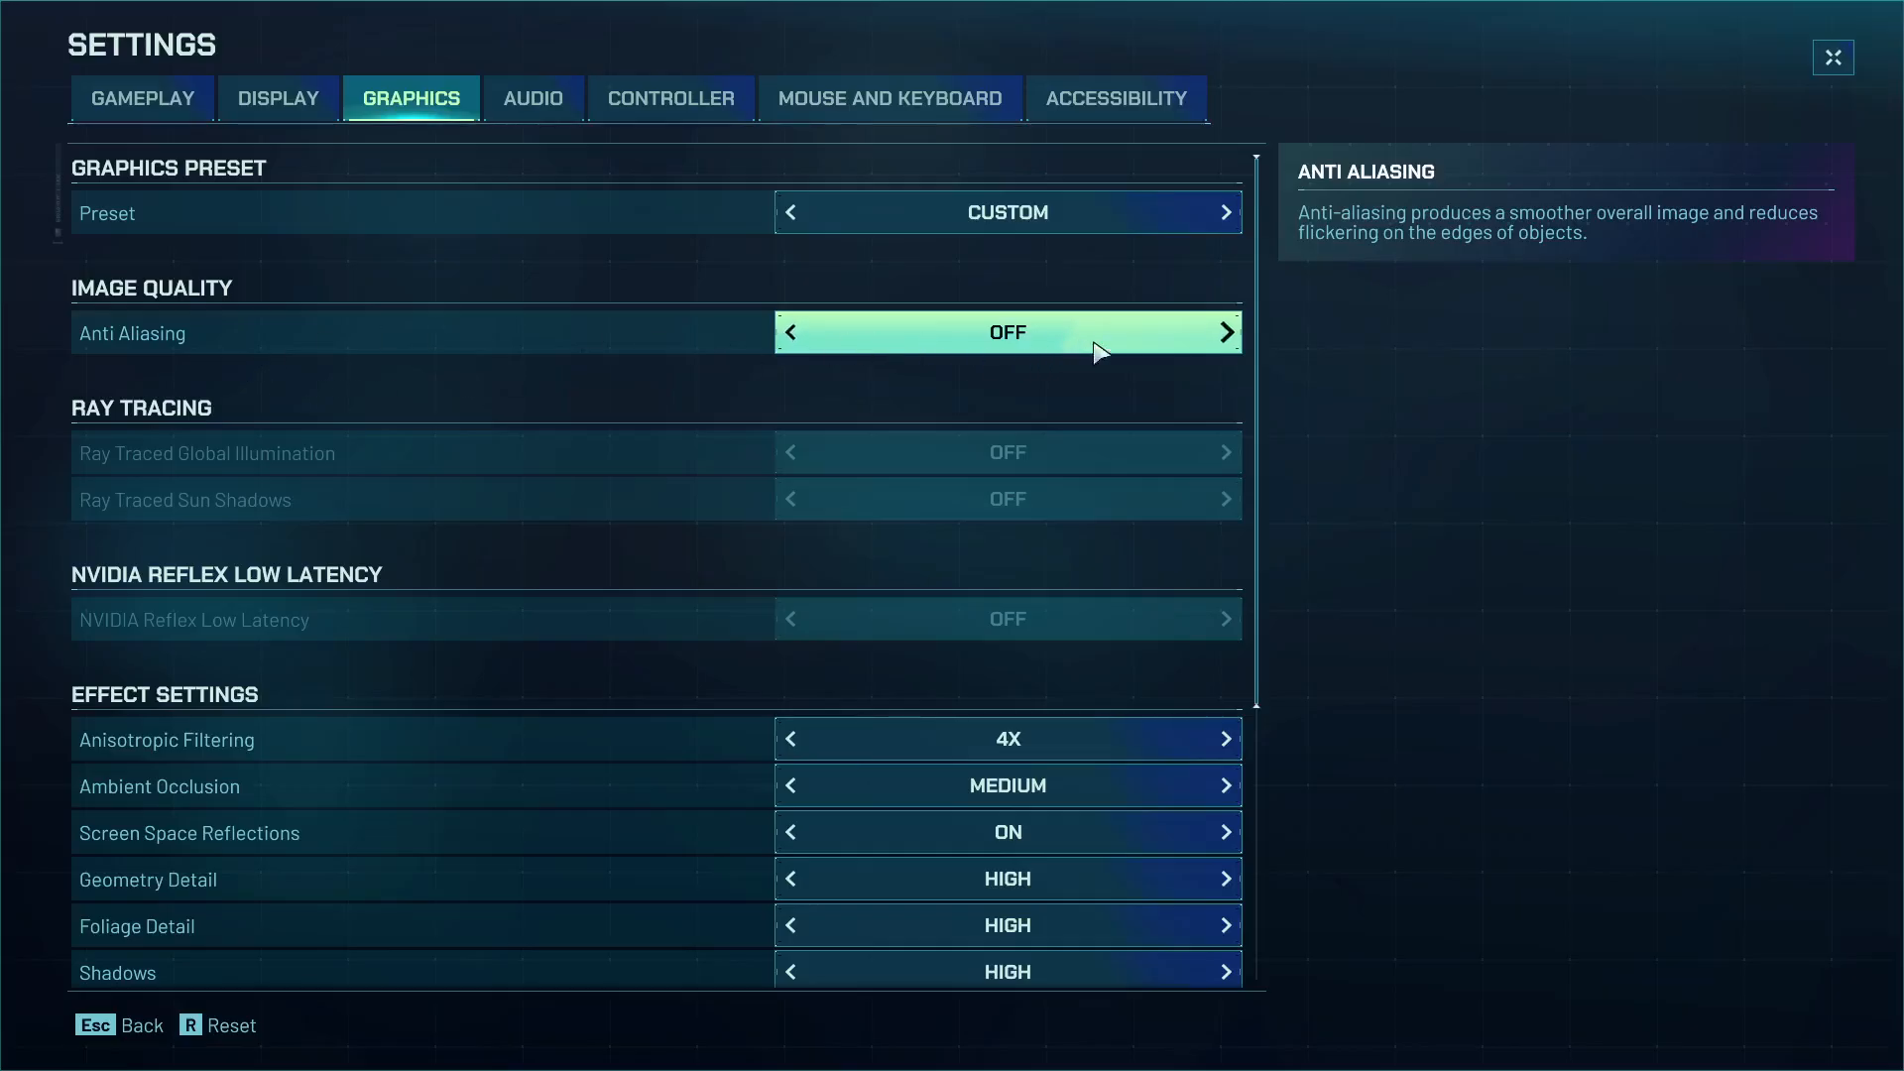
{"action": "left_click", "coordinate": [1225, 331]}
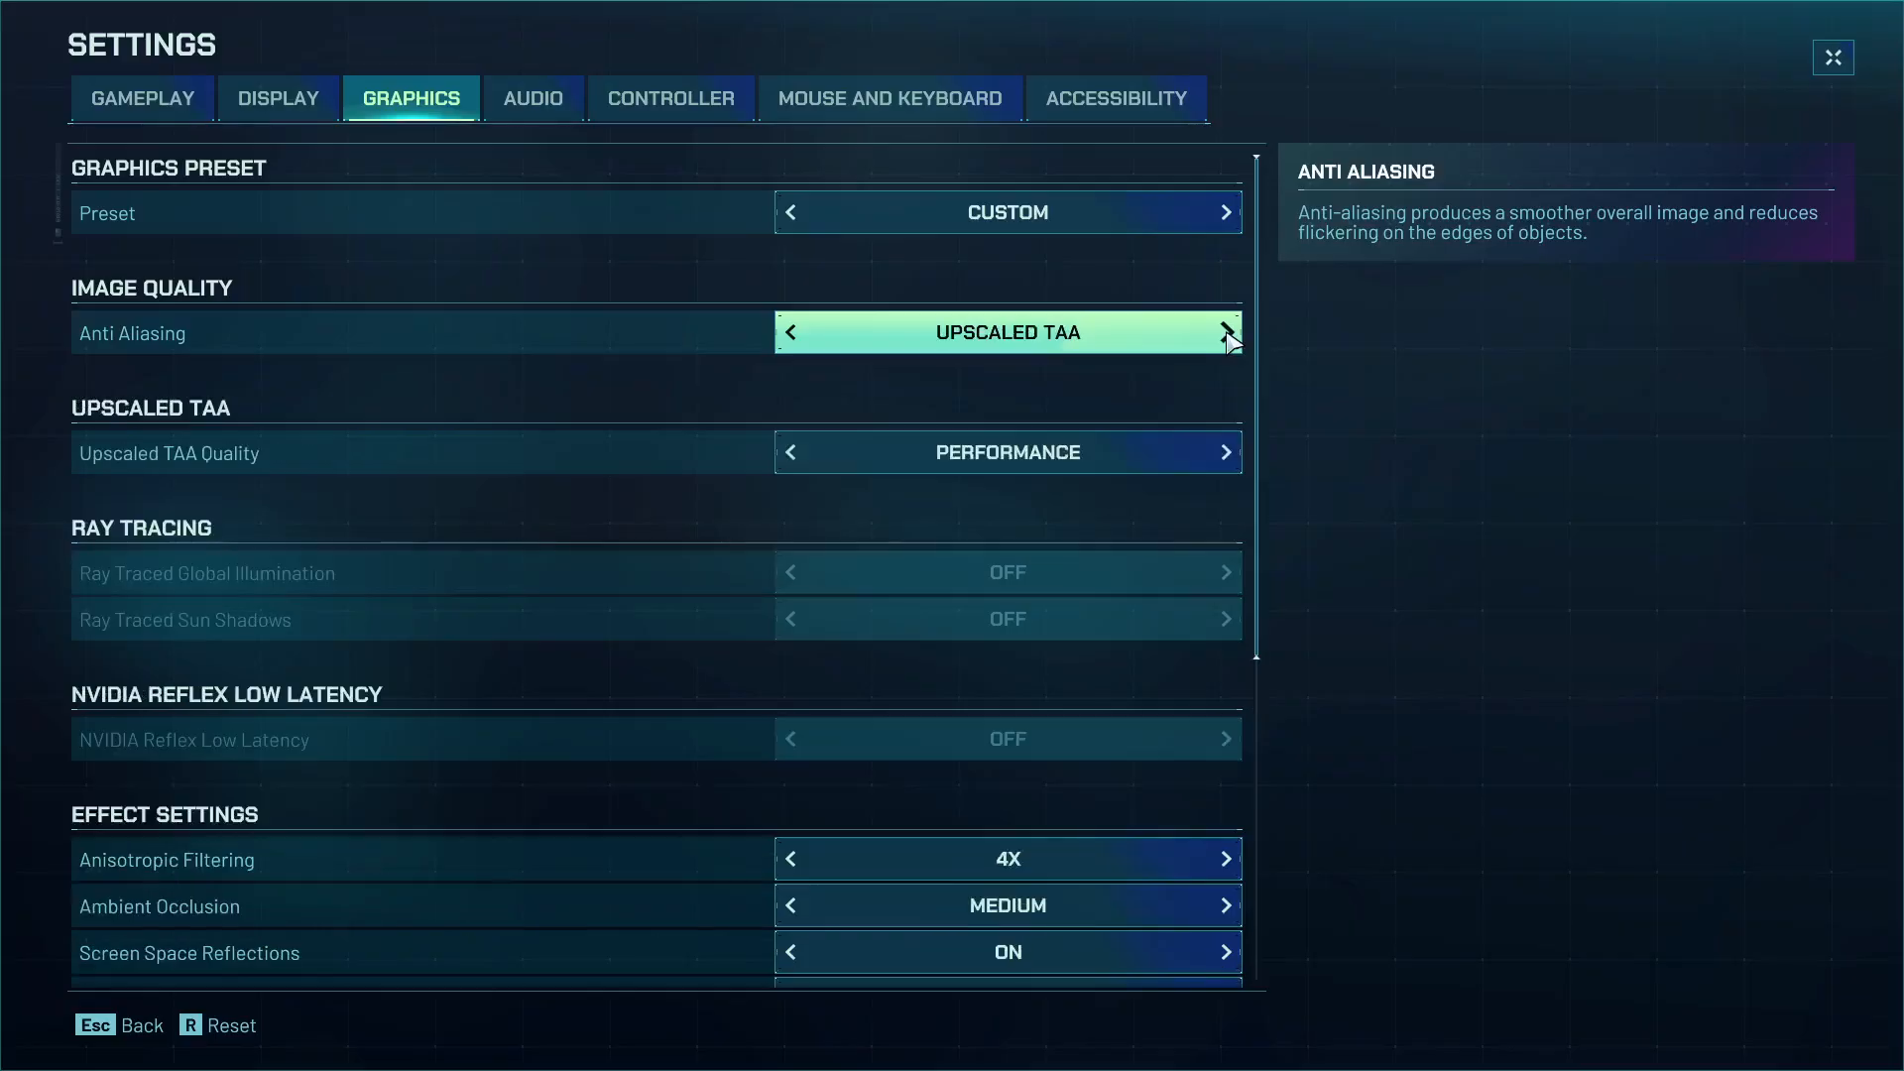
{"action": "left_click", "coordinate": [1226, 331]}
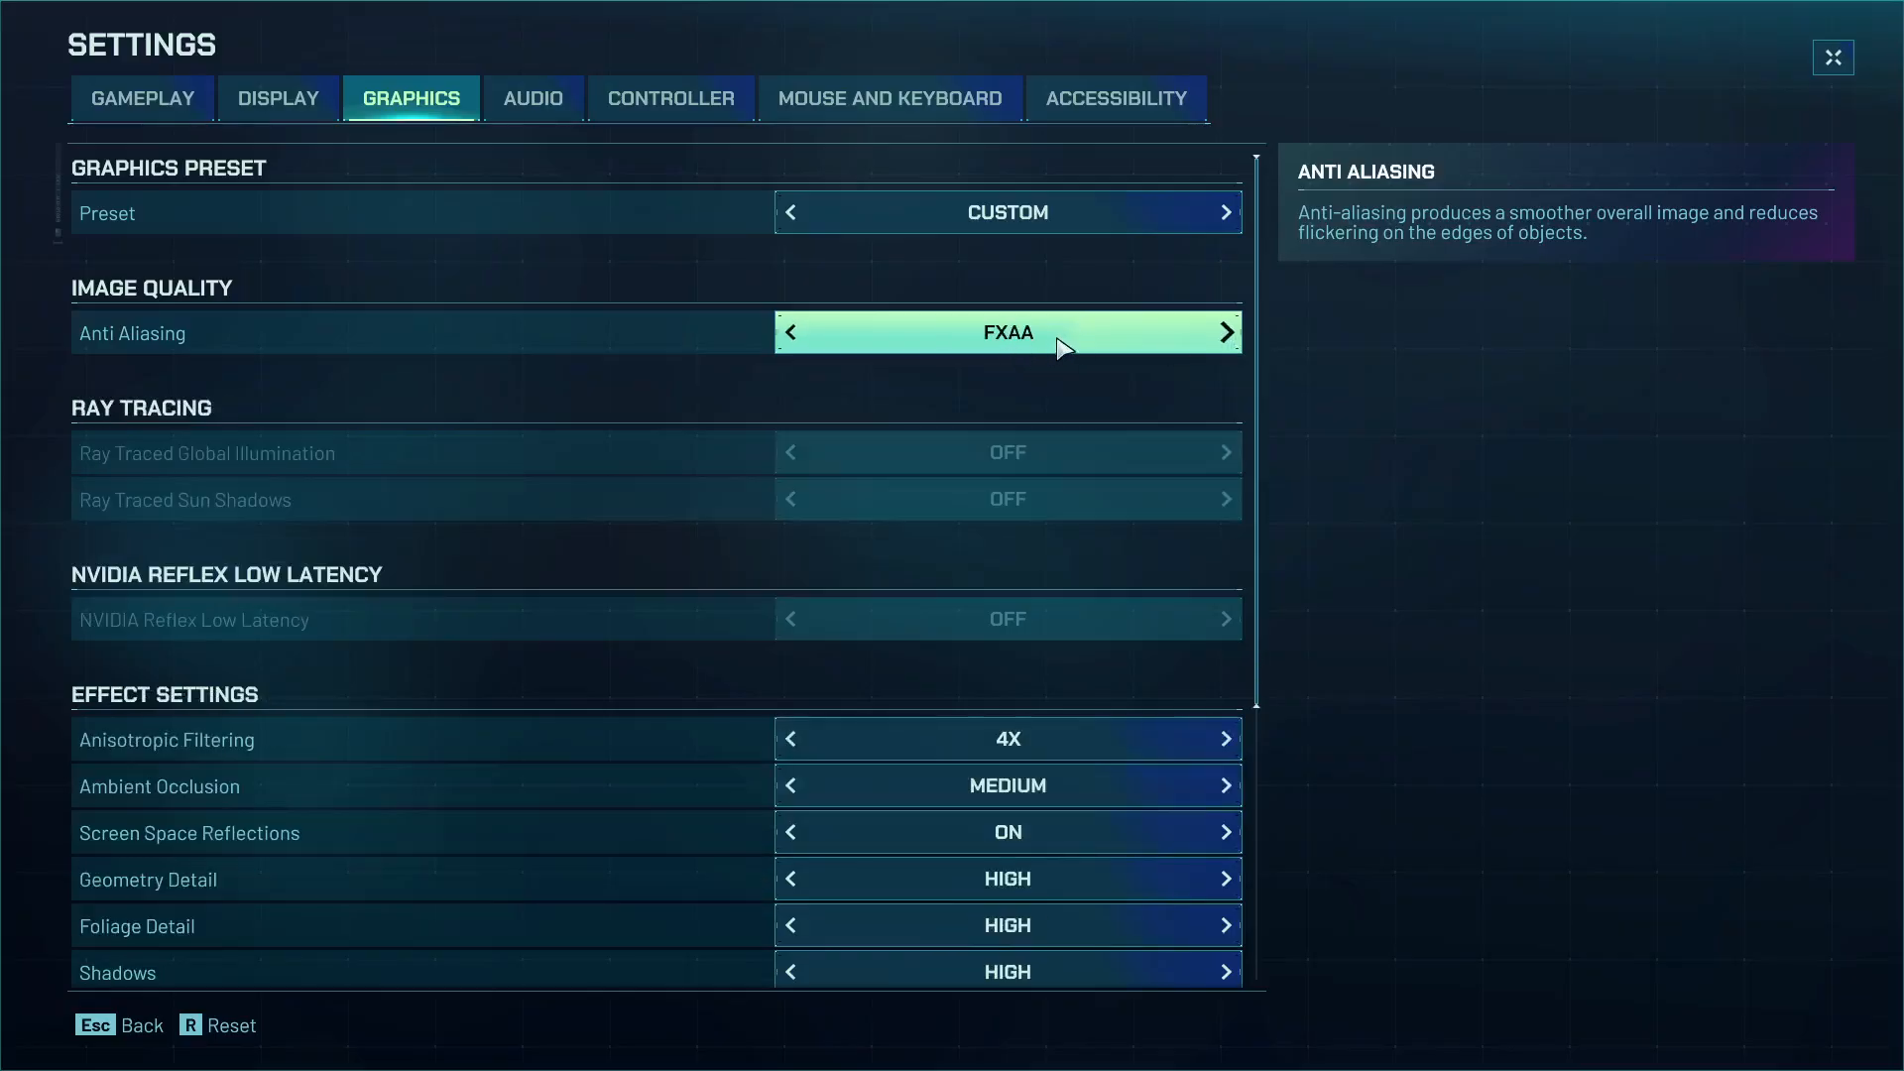
{"action": "left_click", "coordinate": [1225, 331]}
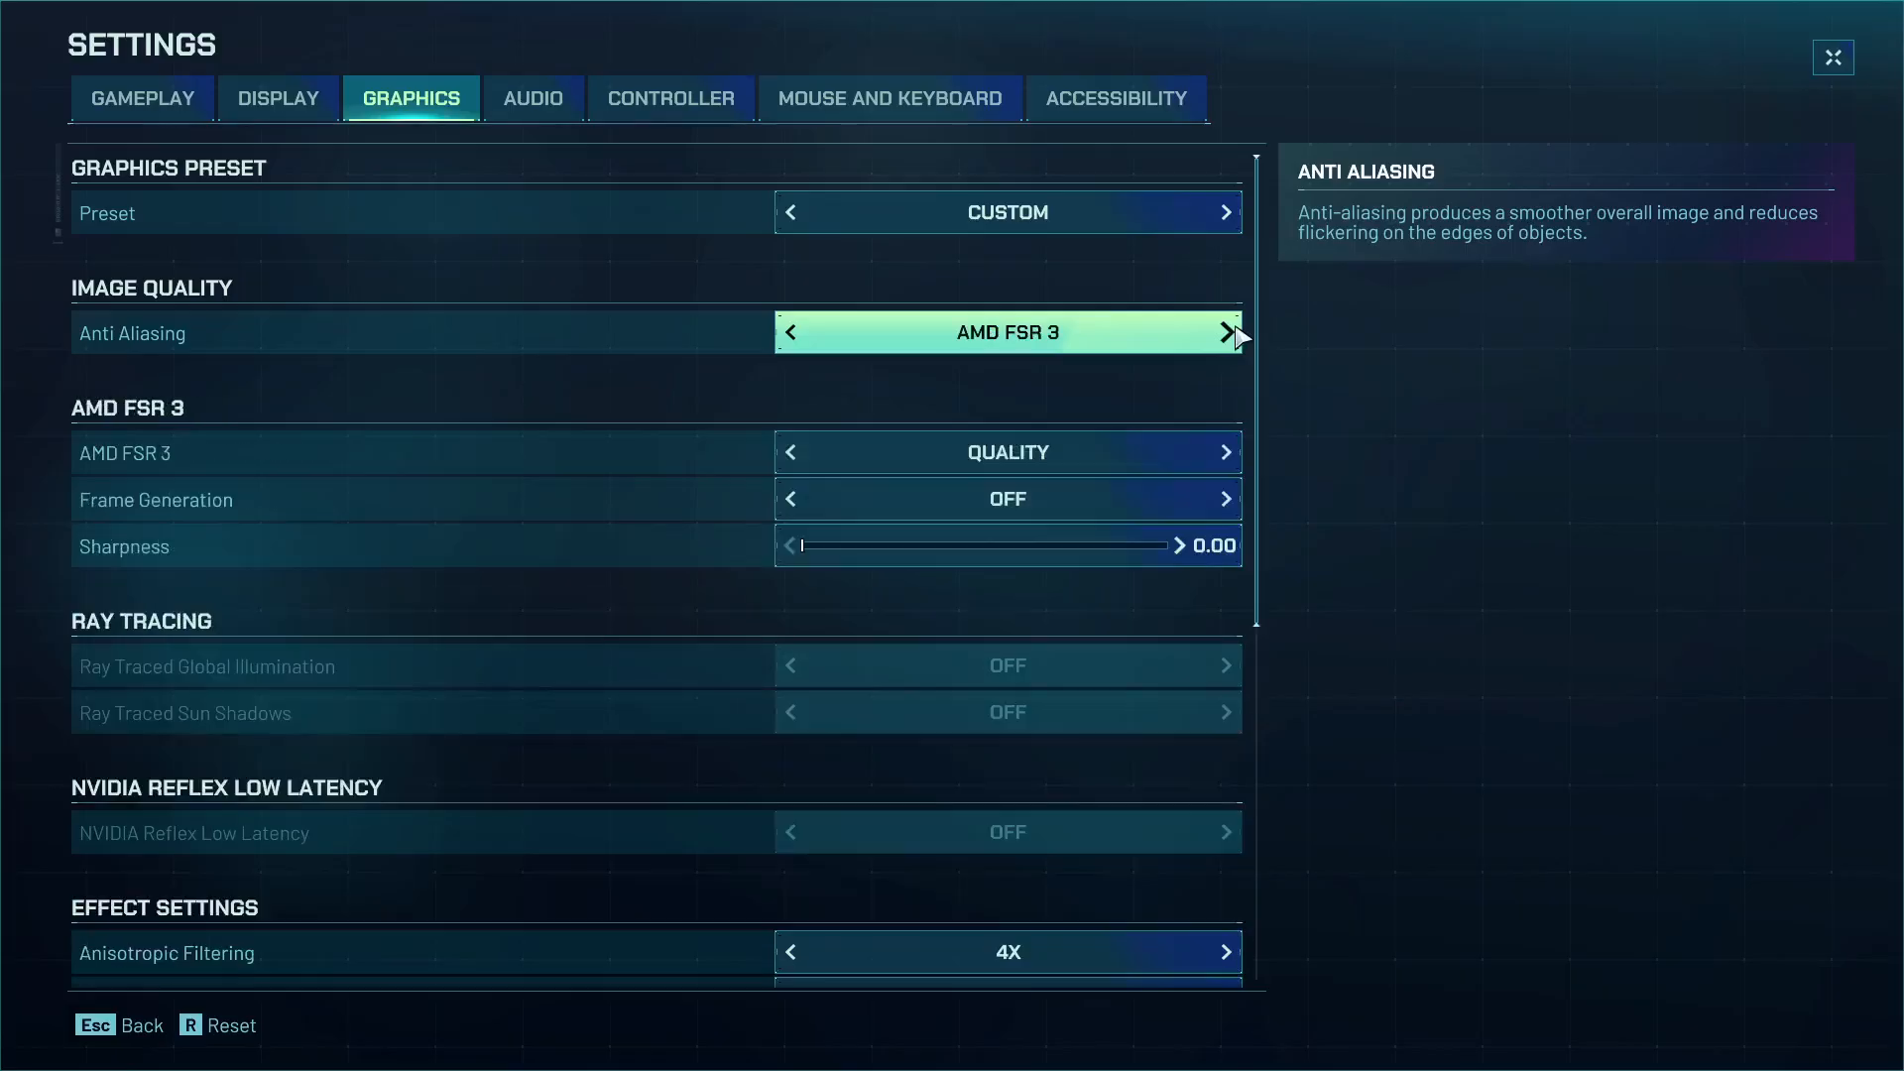
{"action": "mouse_move", "coordinate": [799, 345]}
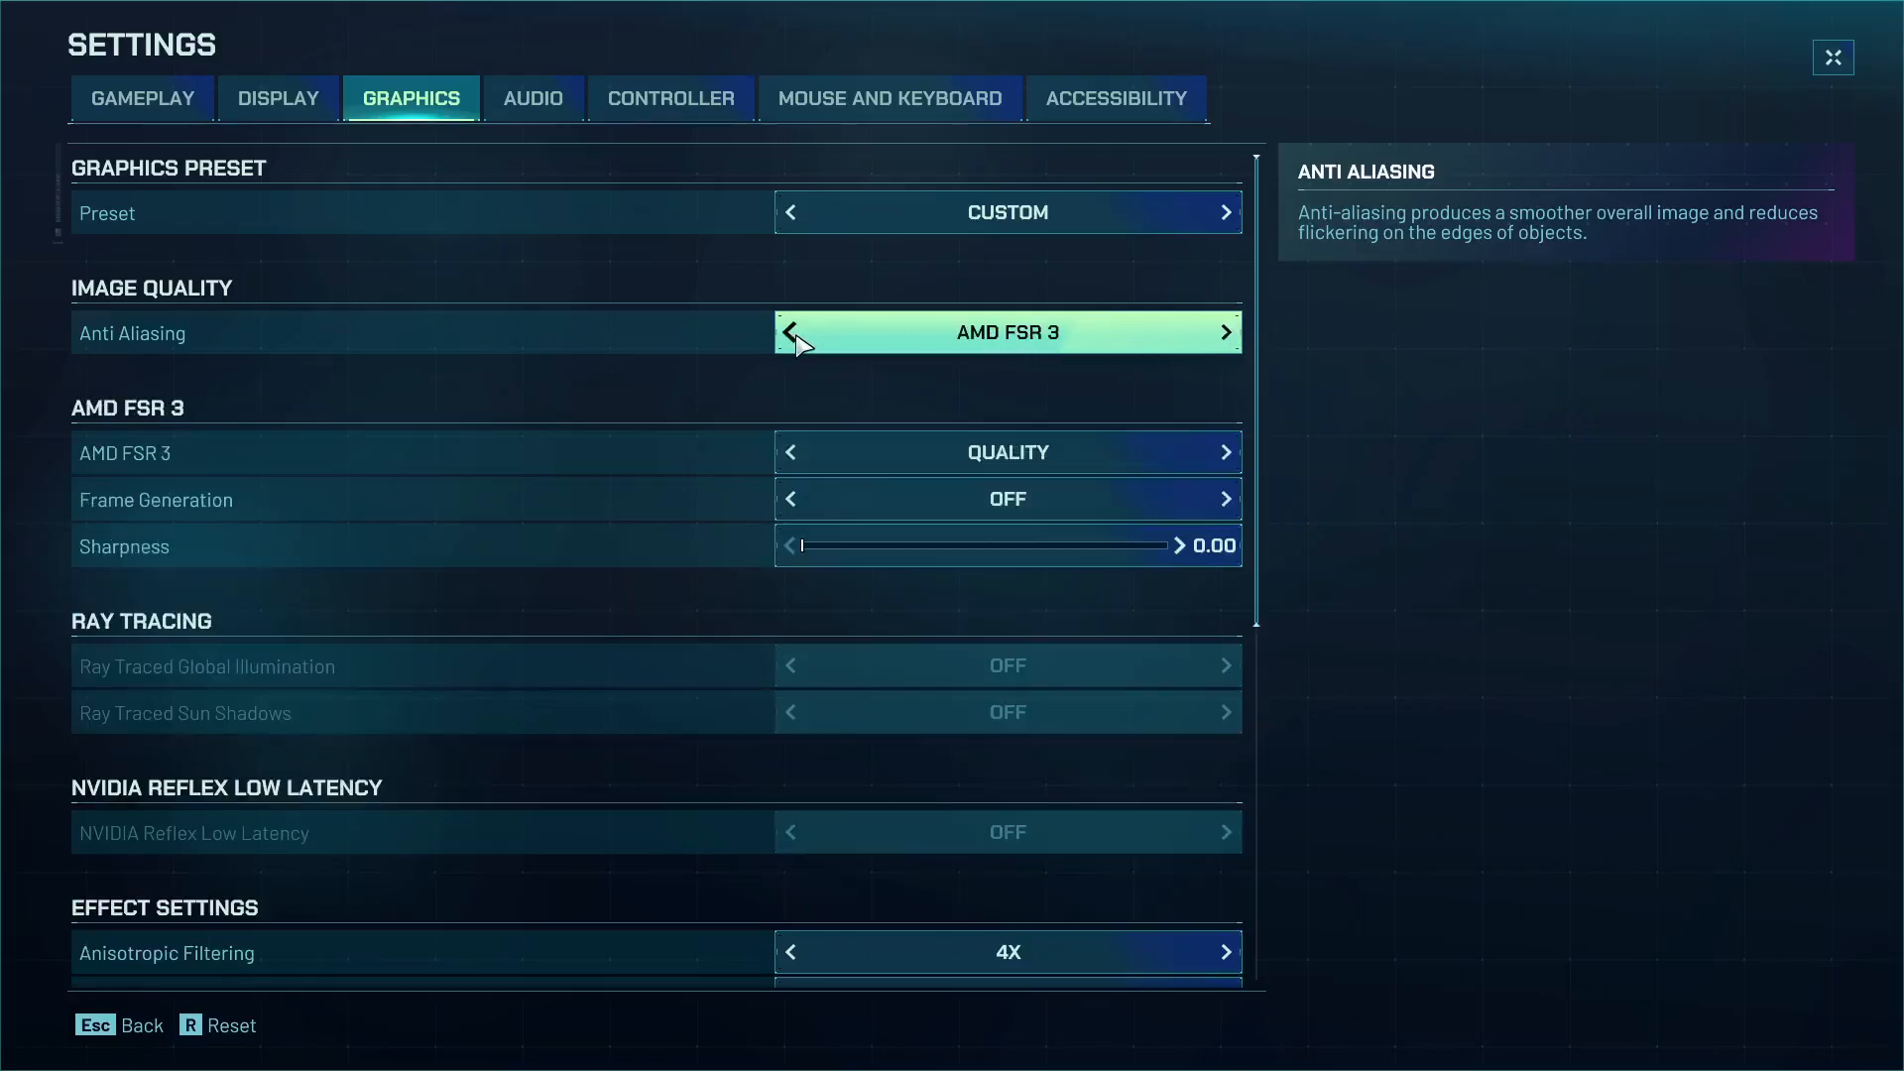
{"action": "left_click", "coordinate": [787, 331]}
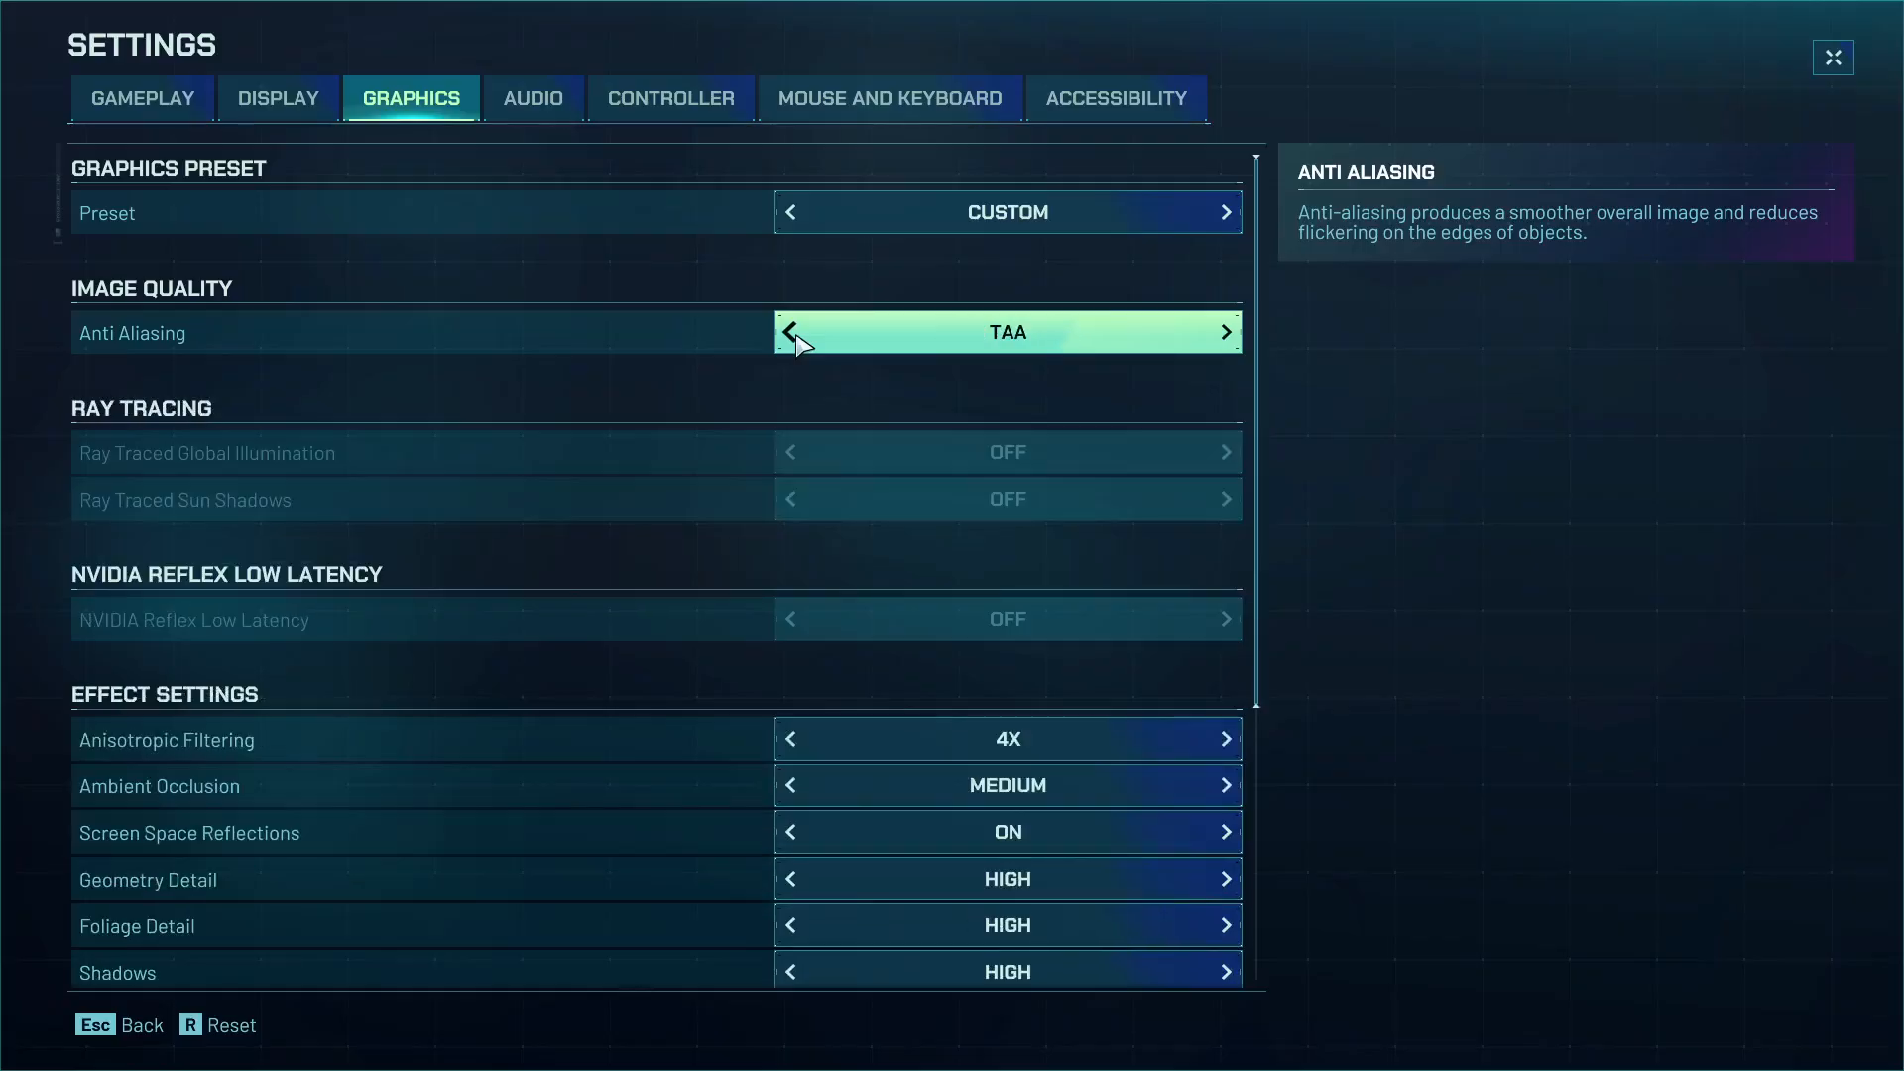
{"action": "left_click", "coordinate": [792, 332]}
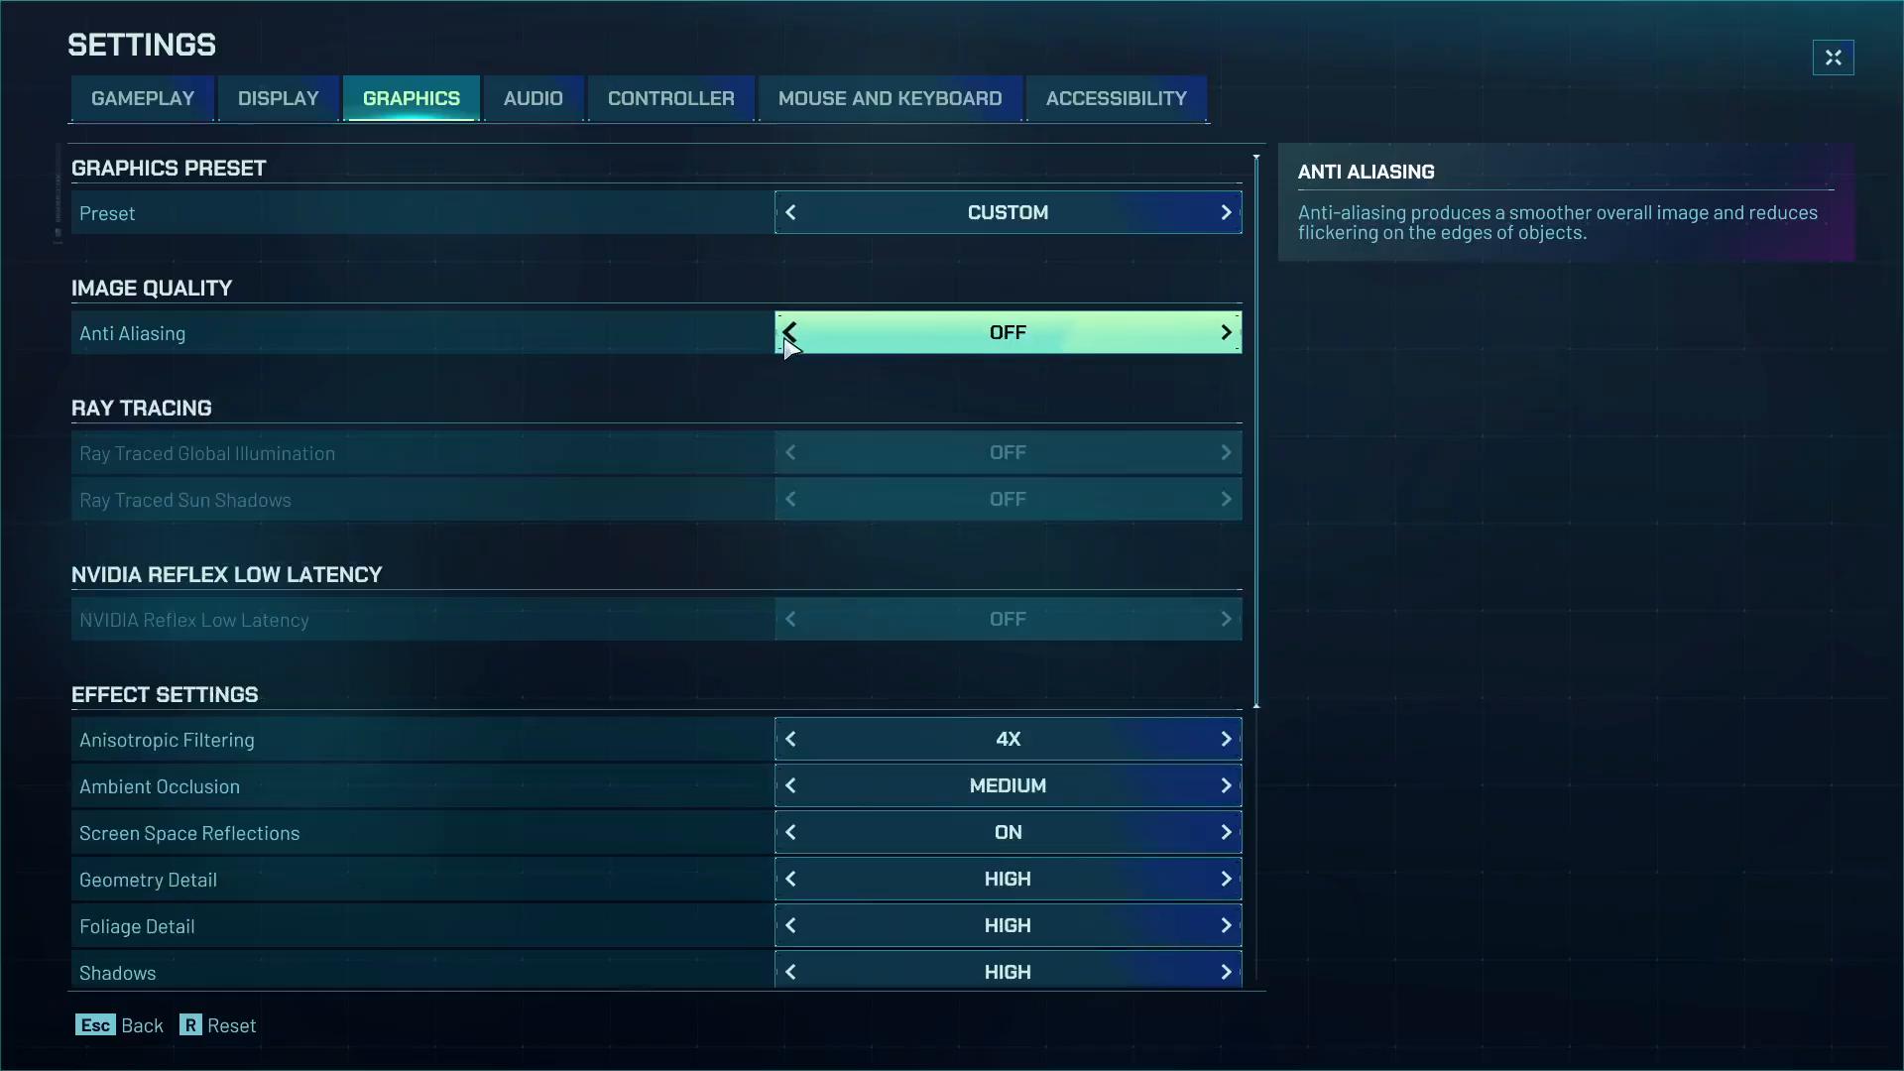
{"action": "mouse_move", "coordinate": [1041, 359]}
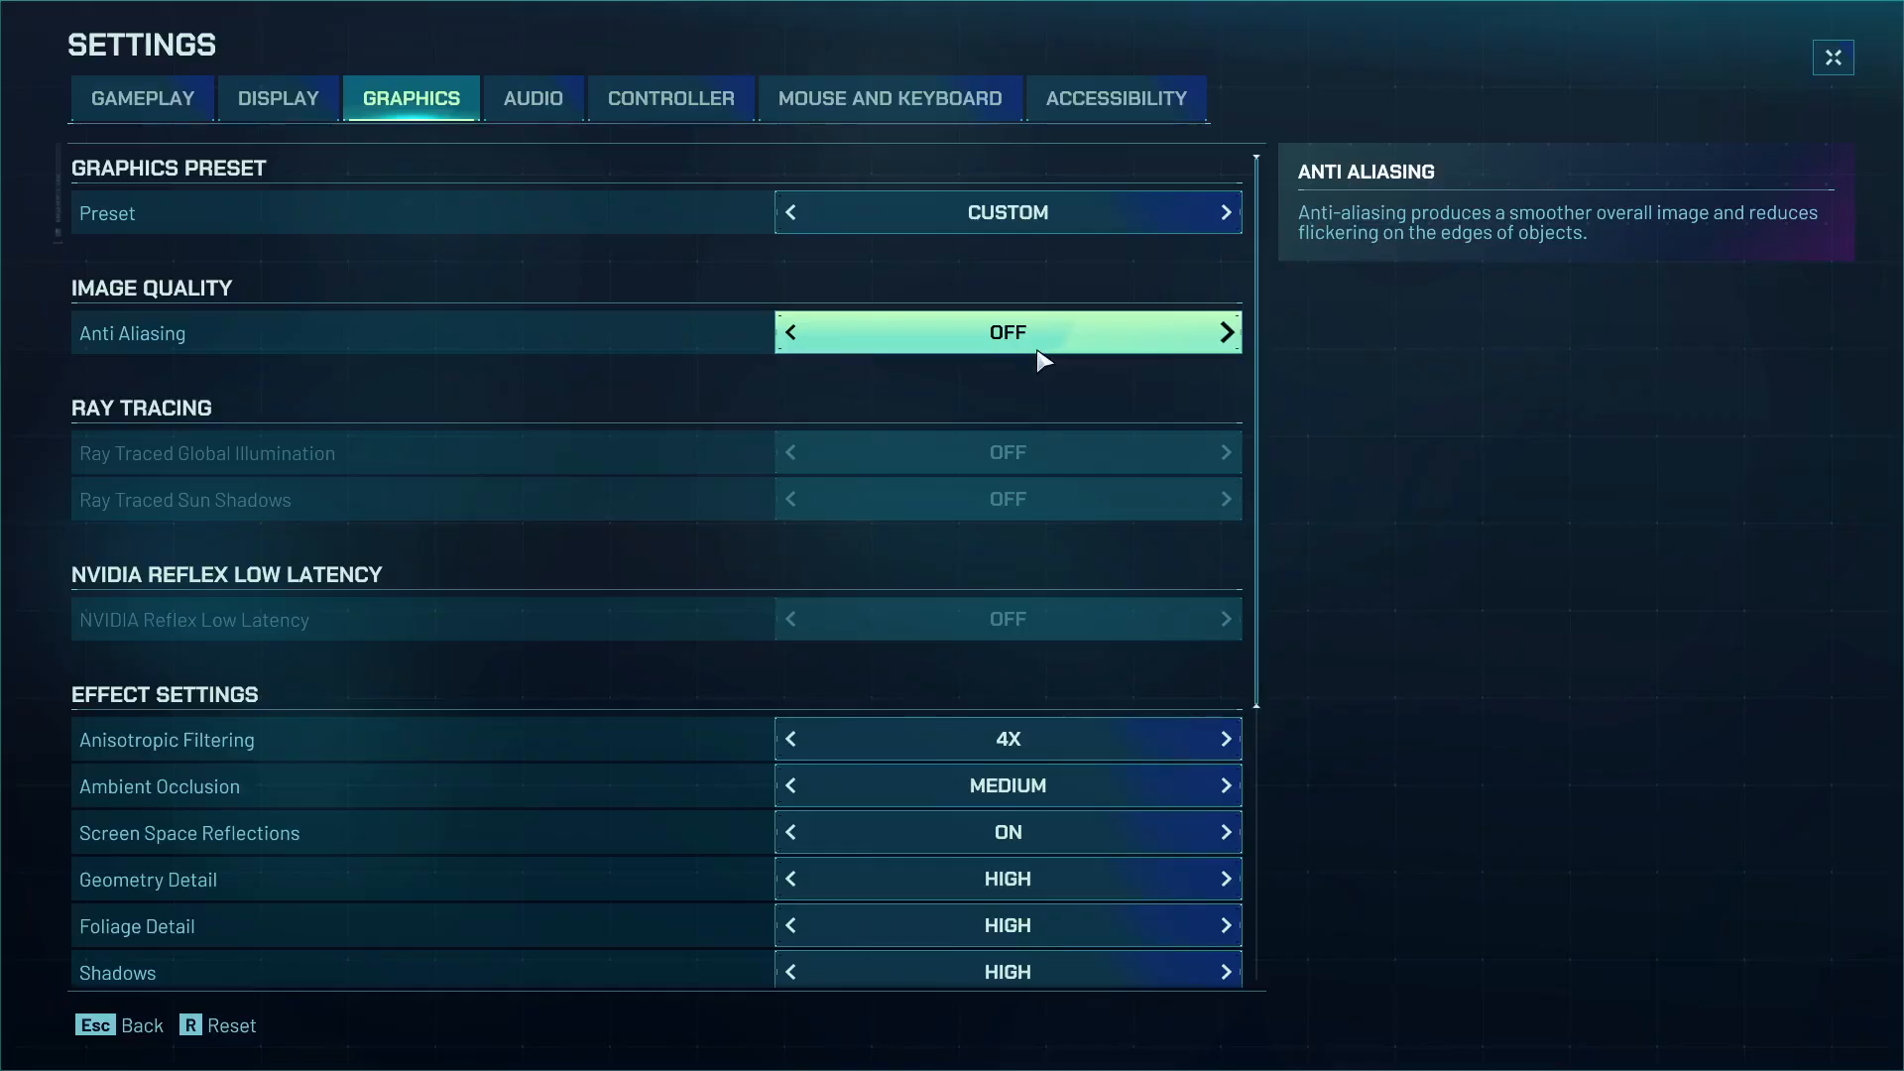